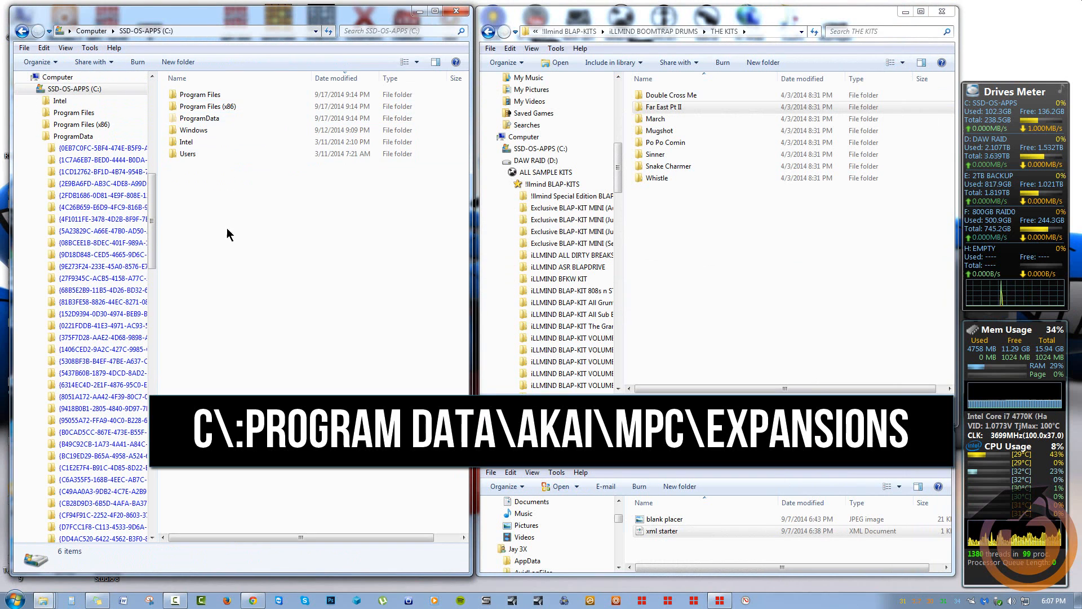
Navigate into C:\ProgramData\Akai\MPC\Expansions in the left Explorer window
{"action": "left_click", "coordinate": [200, 117]}
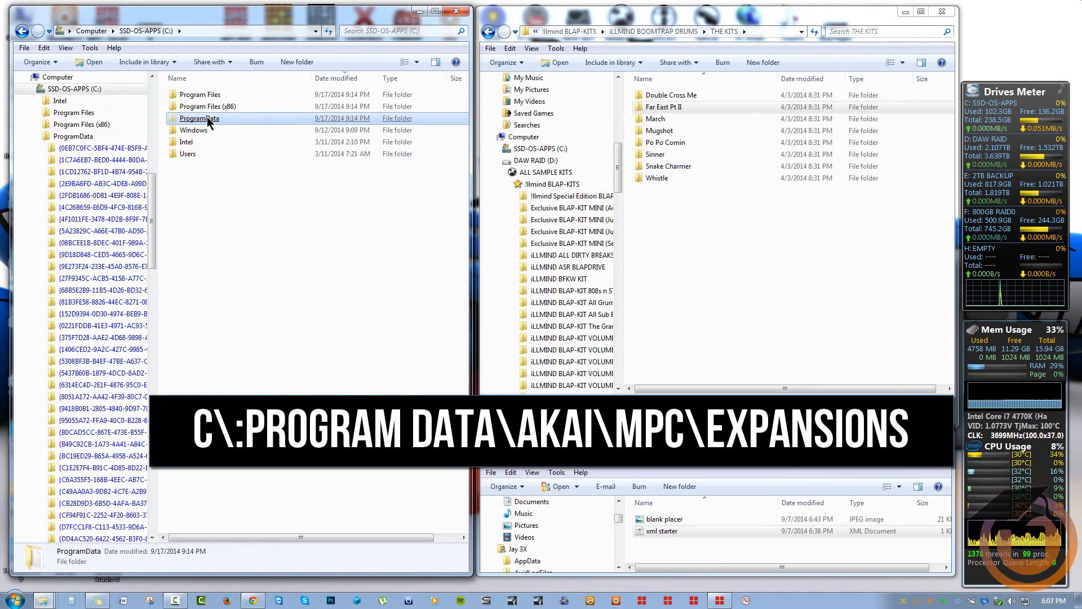
{"action": "double_click", "coordinate": [200, 118]}
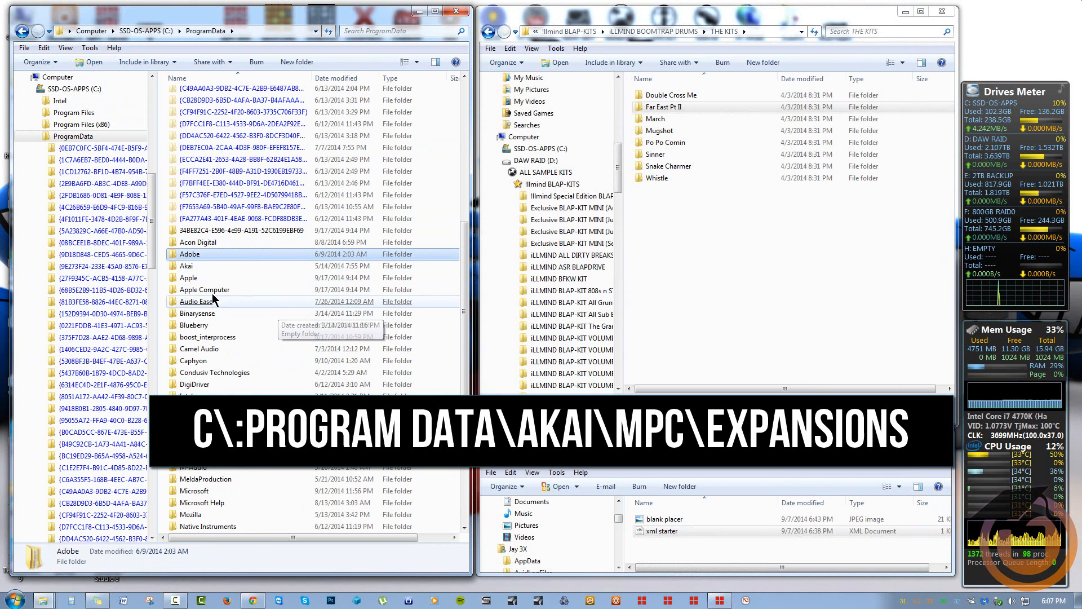
{"action": "double_click", "coordinate": [187, 266]}
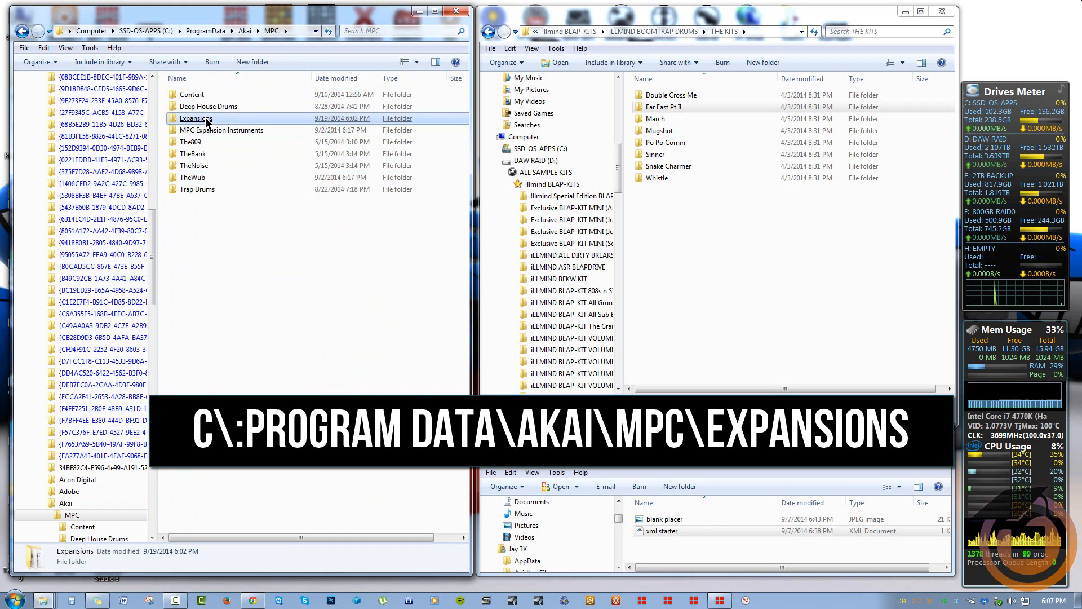
{"action": "double_click", "coordinate": [196, 118]}
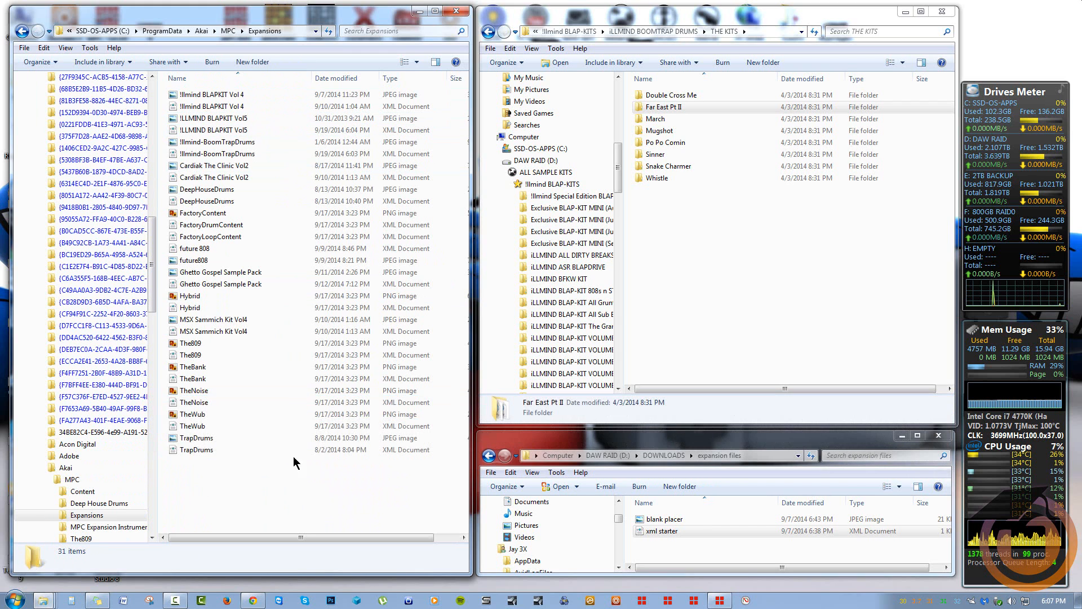
{"action": "left_click", "coordinate": [81, 491]}
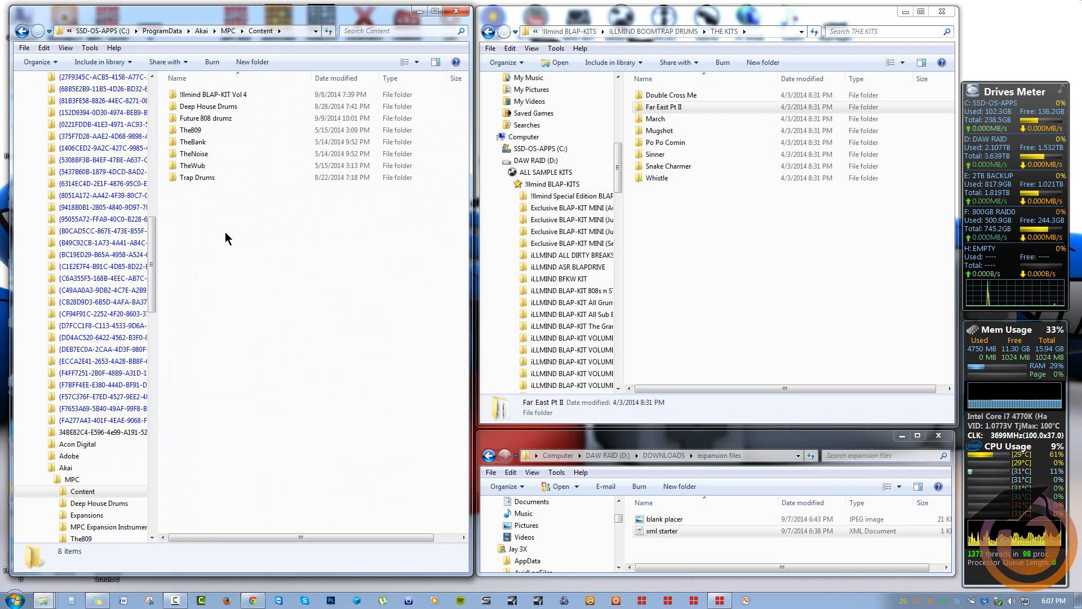
{"action": "mouse_move", "coordinate": [204, 228]}
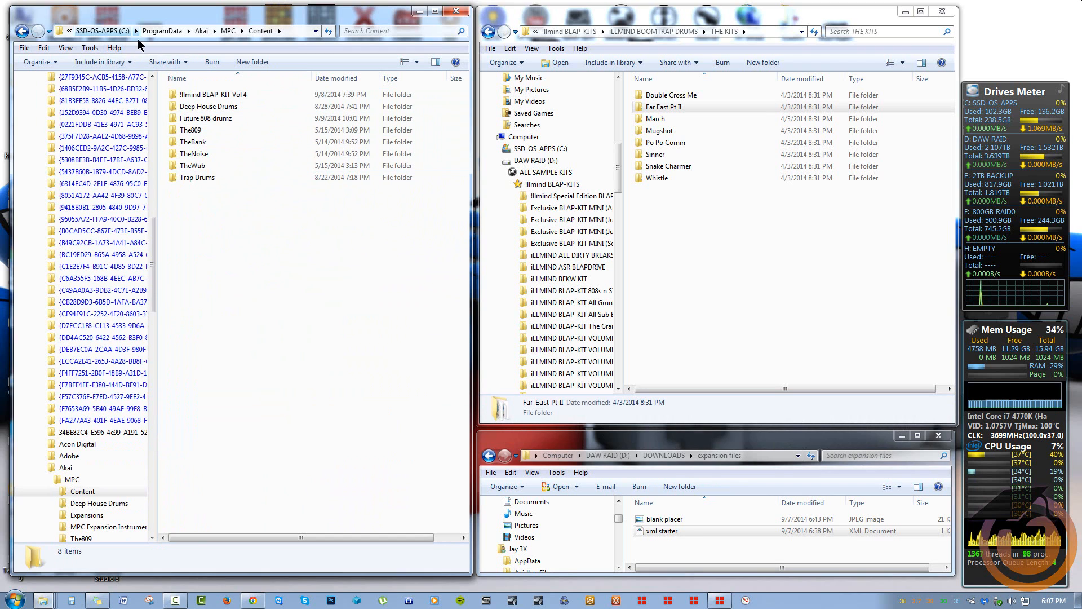
{"action": "mouse_move", "coordinate": [297, 324]}
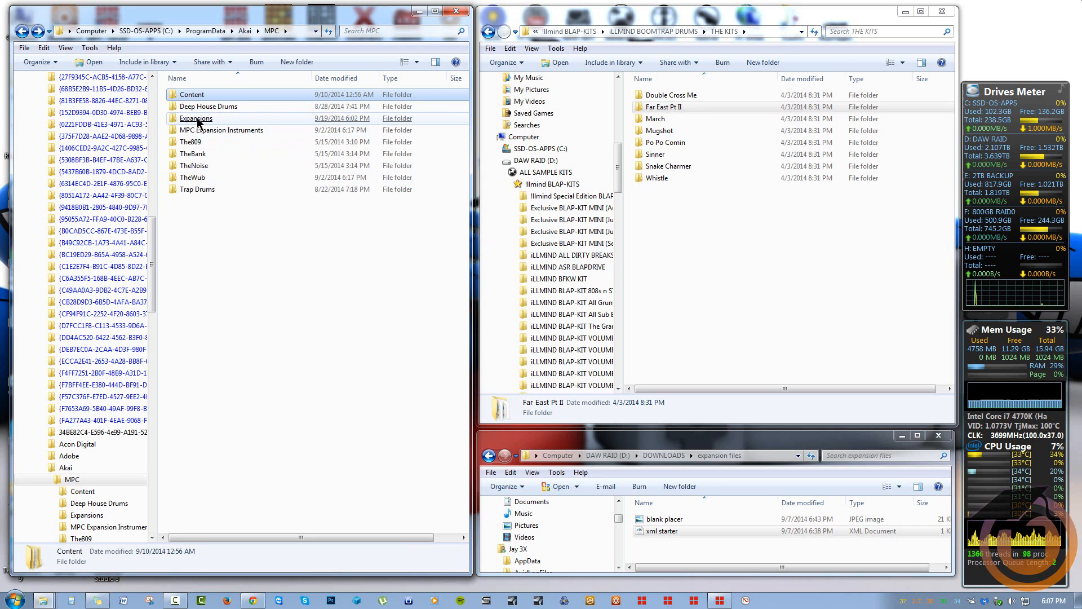
{"action": "double_click", "coordinate": [197, 118]}
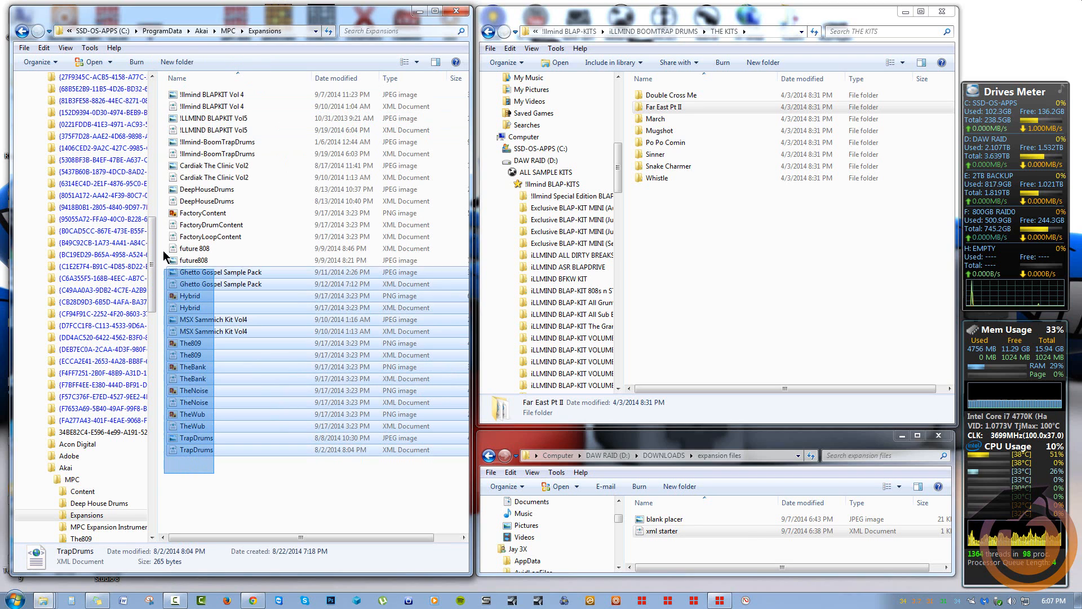
{"action": "left_click", "coordinate": [210, 502]}
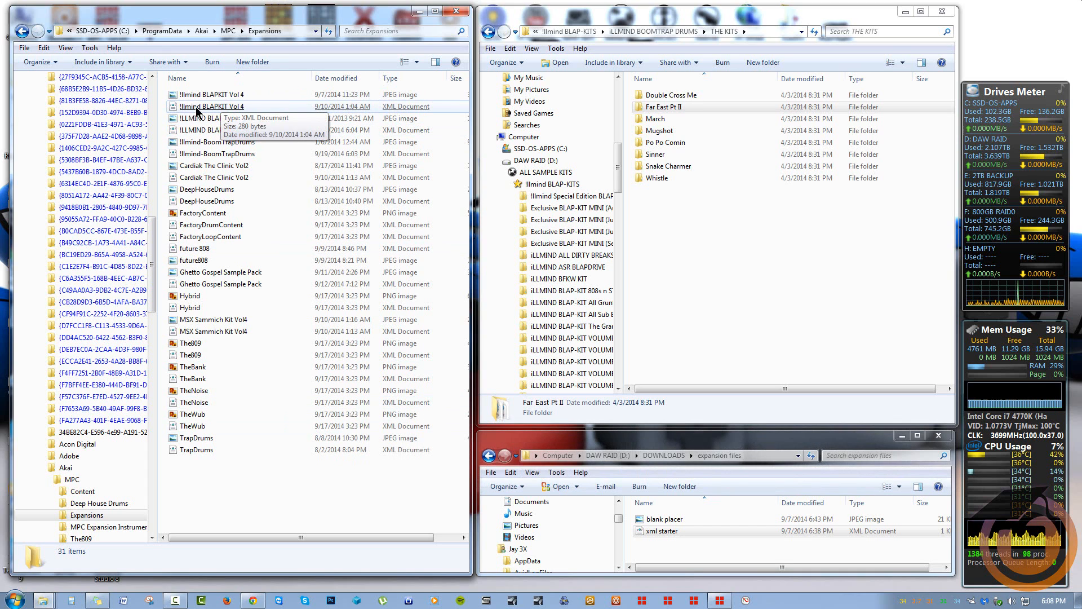
Edit the !llmind BLAPKIT Vol 4 XML file with Notepad++
{"action": "right_click", "coordinate": [212, 106]}
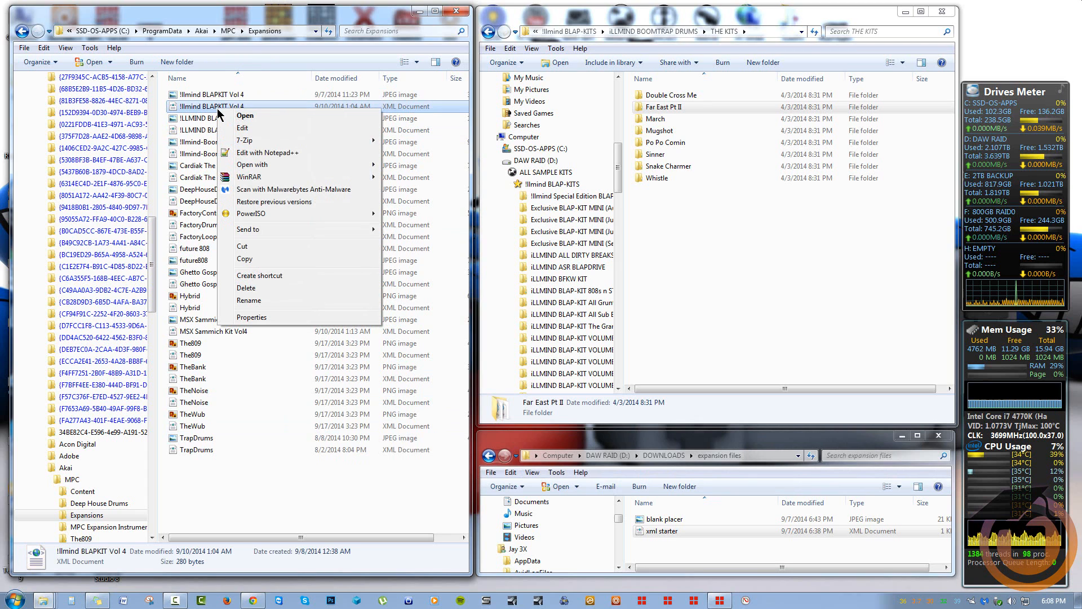
{"action": "mouse_move", "coordinate": [268, 153]}
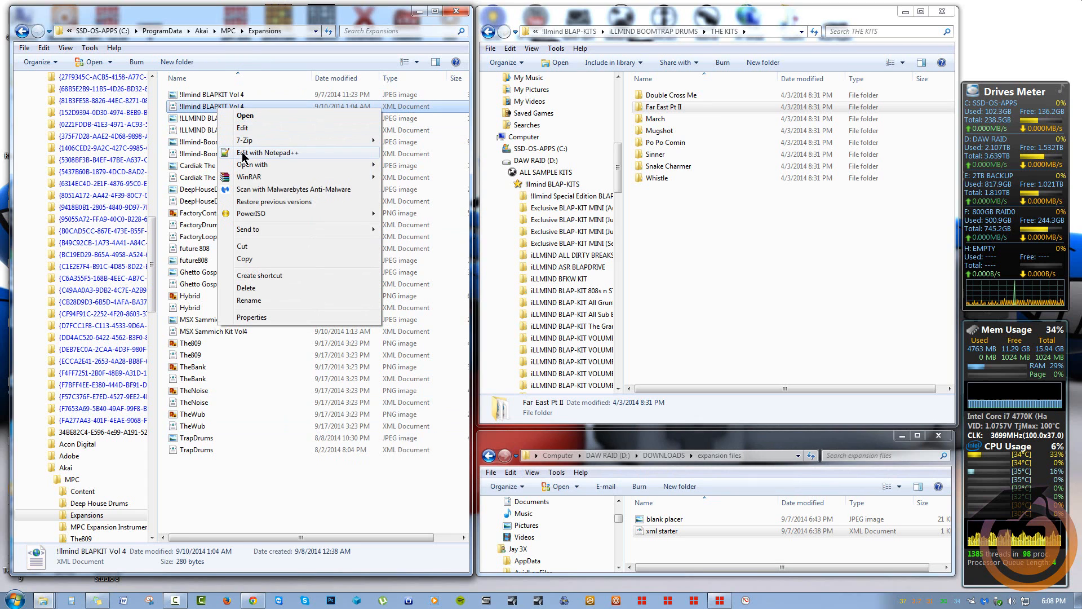
{"action": "left_click", "coordinate": [266, 153]}
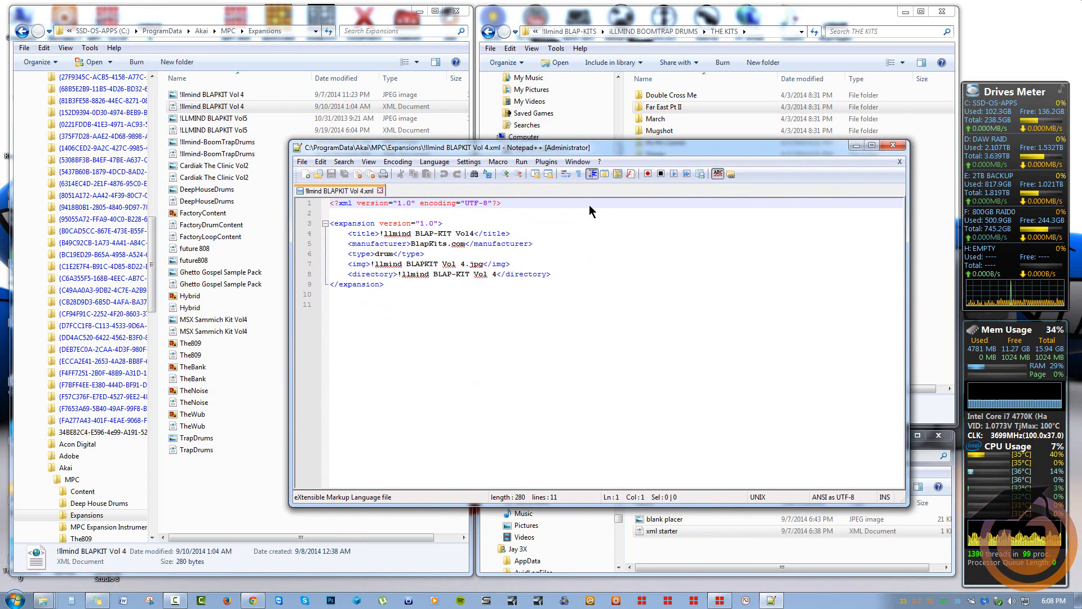
{"action": "mouse_move", "coordinate": [435, 319]}
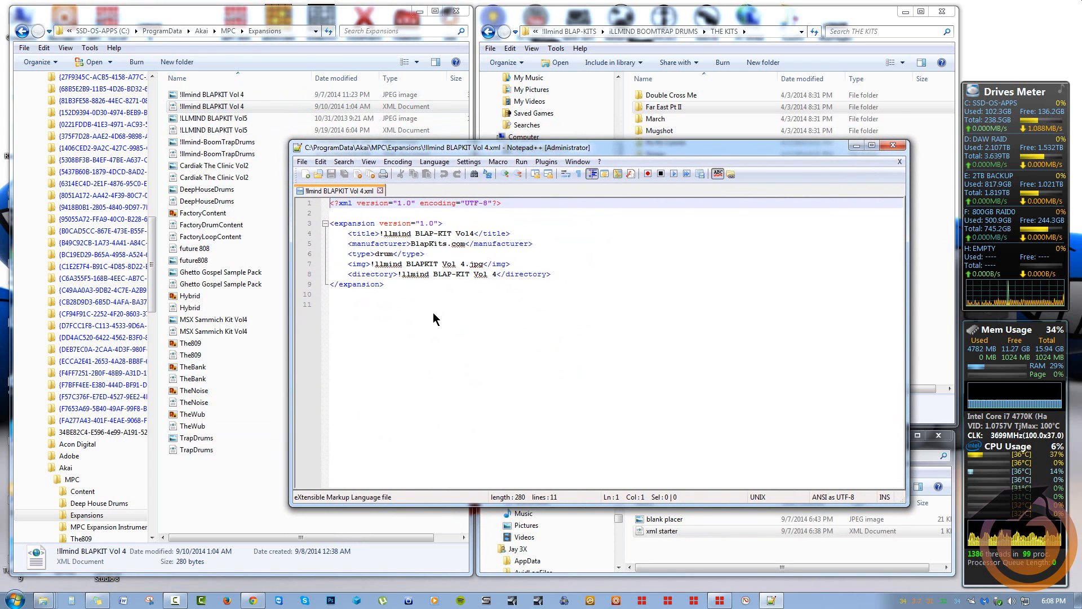
{"action": "mouse_move", "coordinate": [390, 302]}
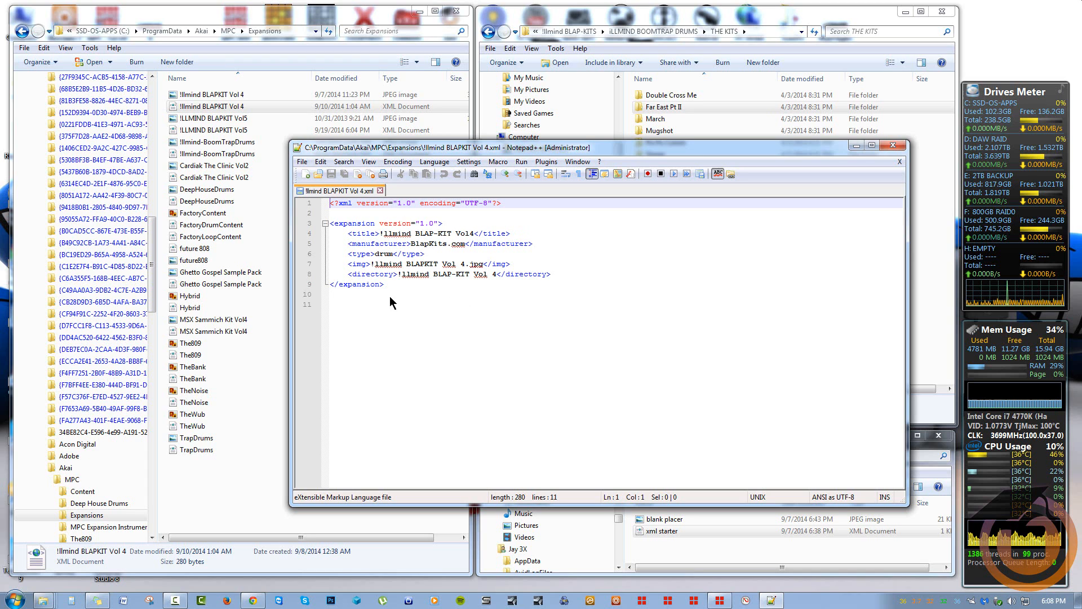
{"action": "mouse_move", "coordinate": [393, 287]}
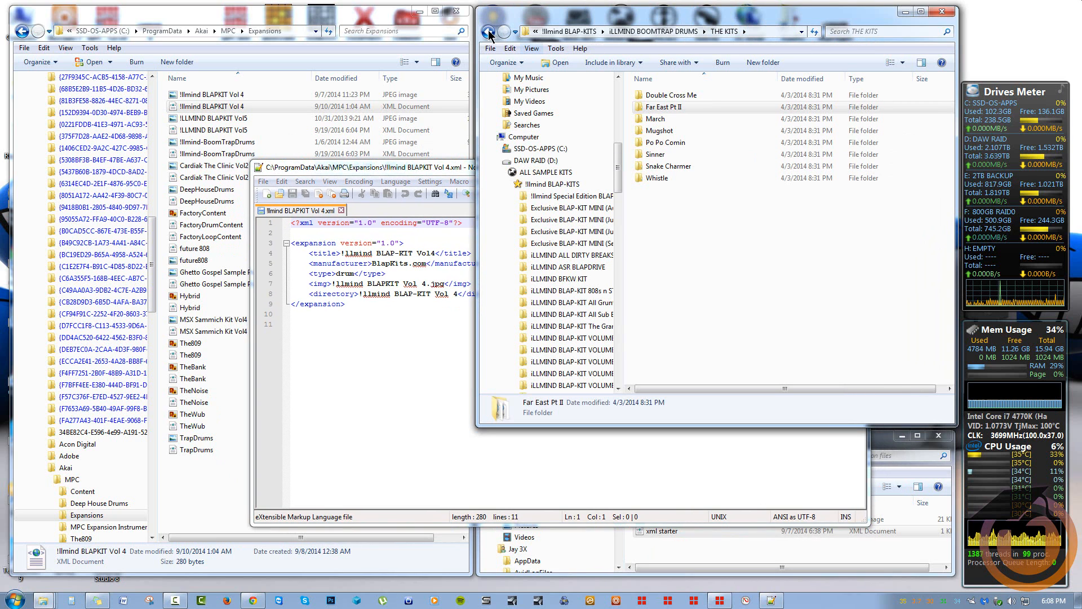
Open the iLLMIND BLAP-KIT VOLUME 3 folder, return, and start renaming it
{"action": "left_click", "coordinate": [489, 31]}
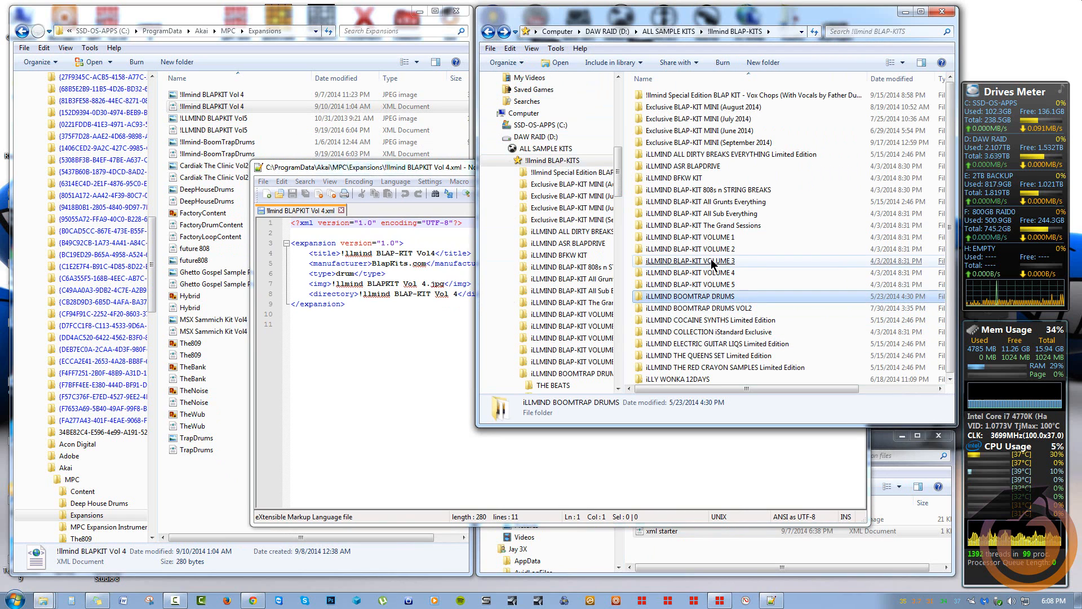
{"action": "double_click", "coordinate": [690, 260]}
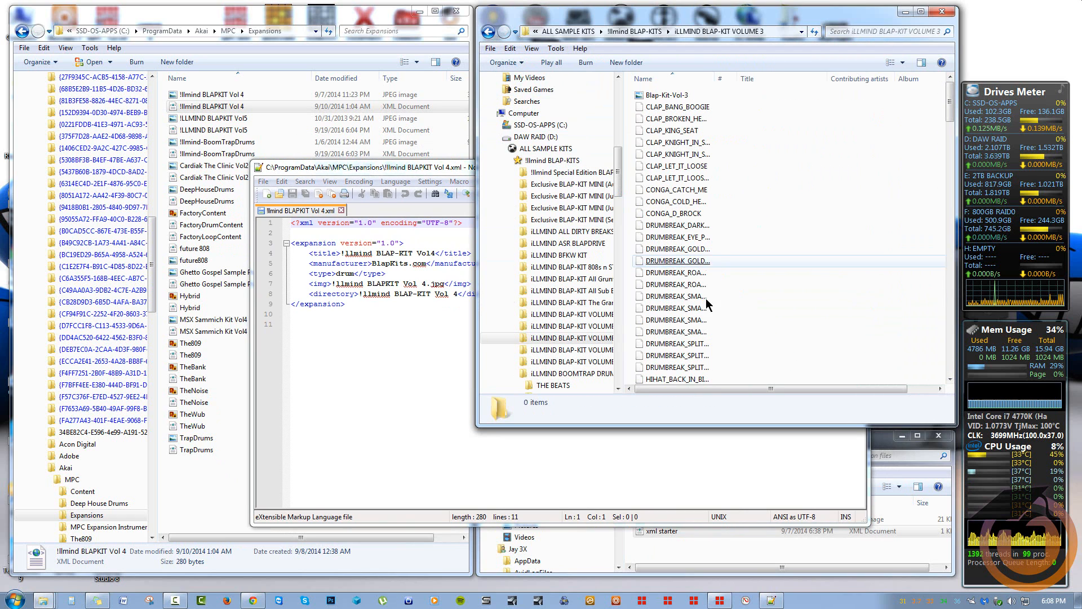
{"action": "left_click", "coordinate": [488, 31]}
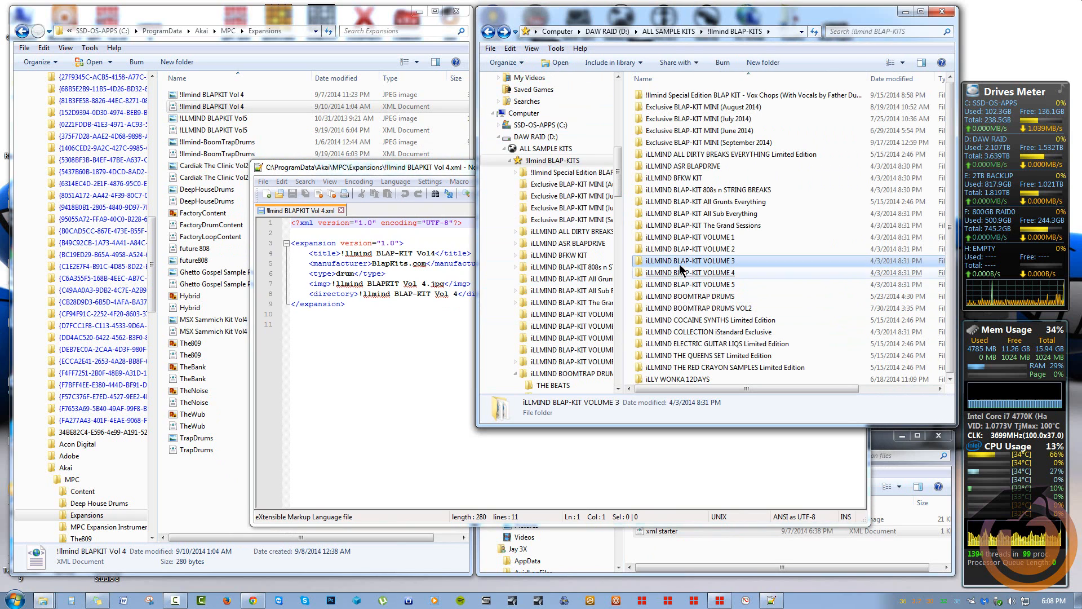
{"action": "mouse_move", "coordinate": [686, 261]}
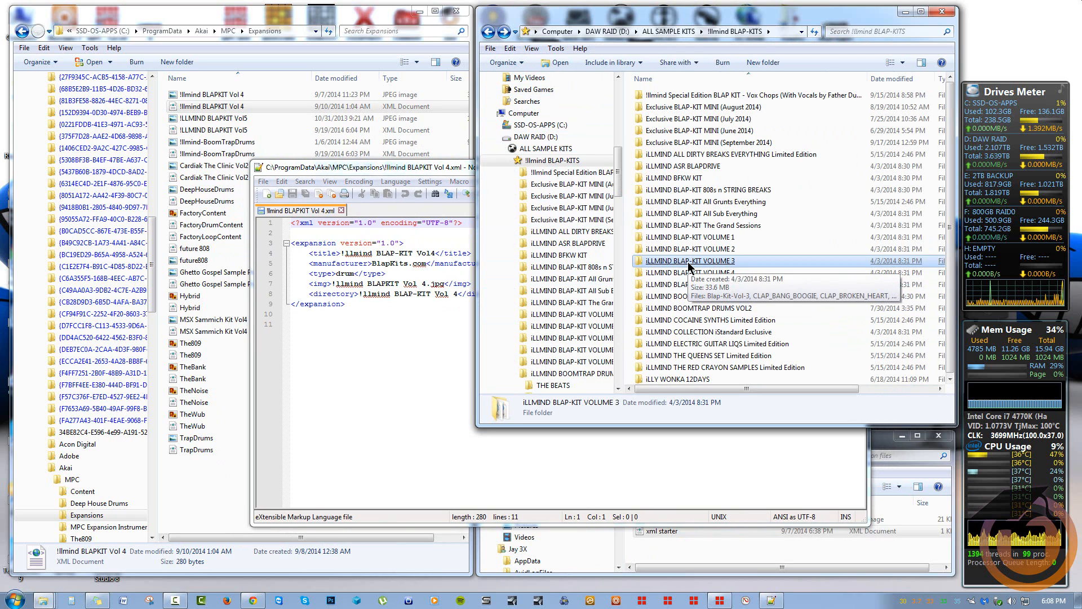
{"action": "right_click", "coordinate": [692, 261]}
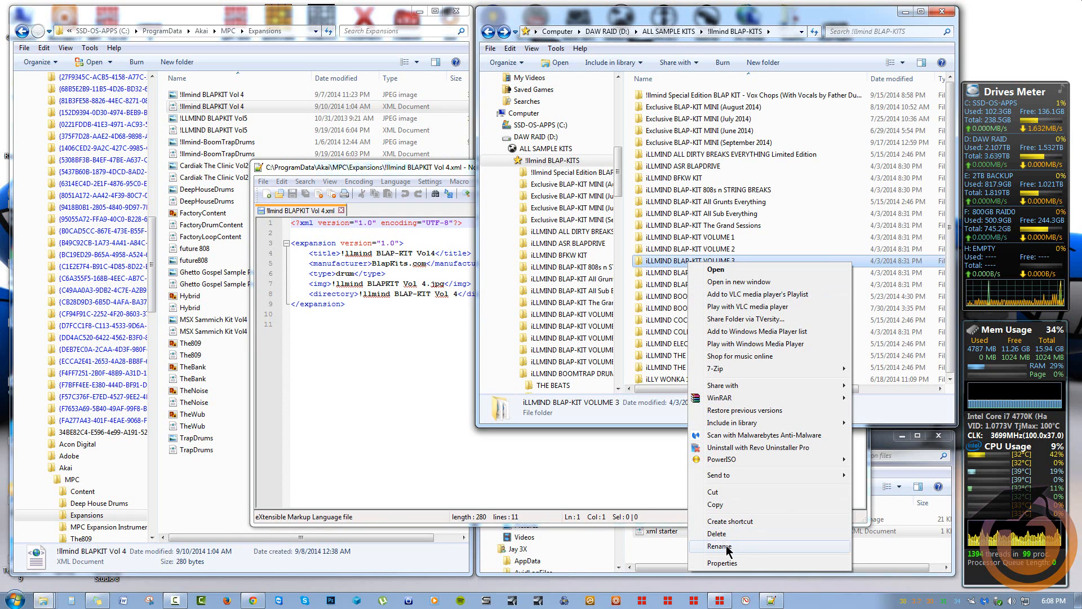
{"action": "left_click", "coordinate": [719, 547]}
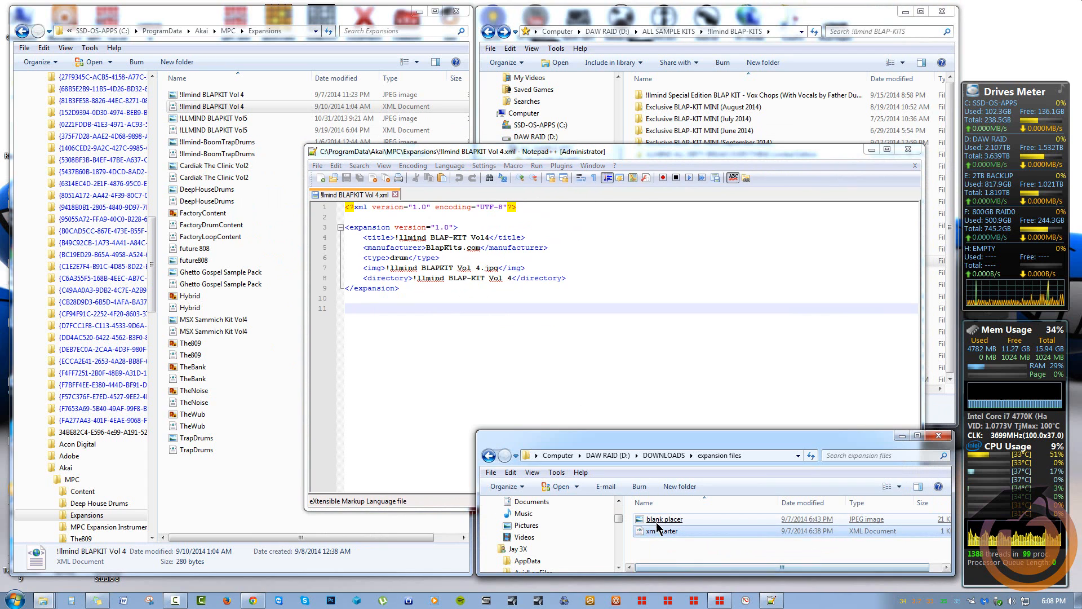
Set the XML title to 'iLLMIND BLAP-KIT VOLUME 3', manufacturer BlapKits.COM, type Drum
{"action": "right_click", "coordinate": [661, 531]}
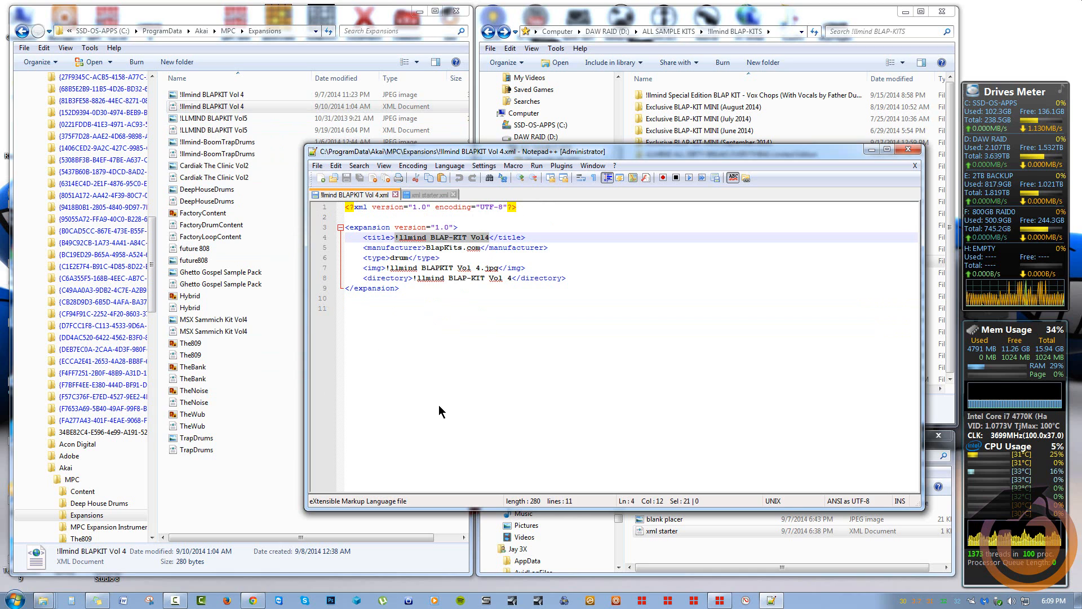
{"action": "type", "text": "iLLMIND BLAP-KIT VOLUME 3"}
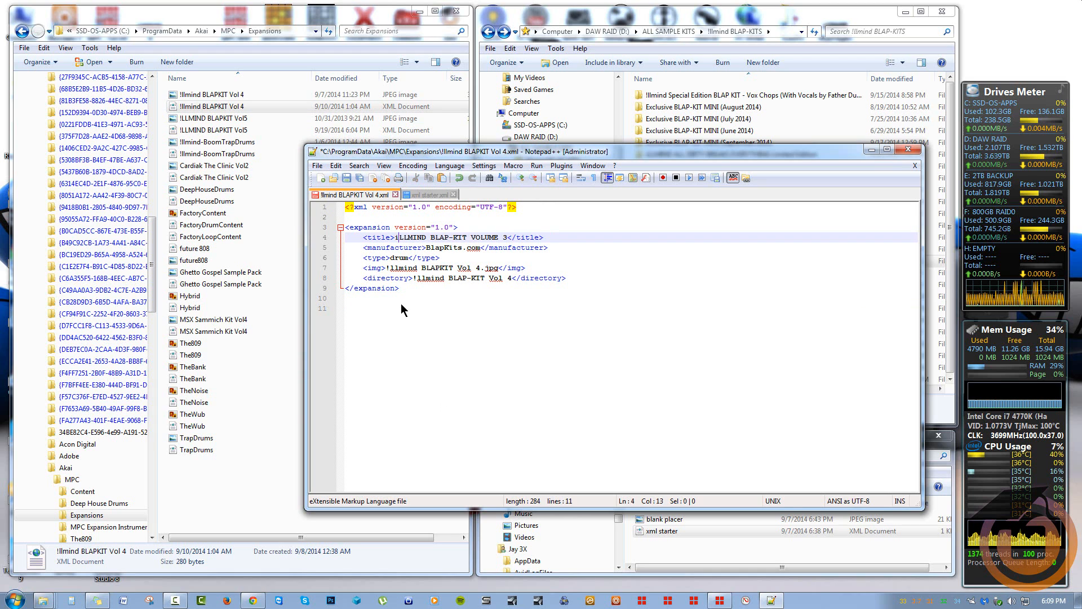
{"action": "mouse_move", "coordinate": [424, 307]}
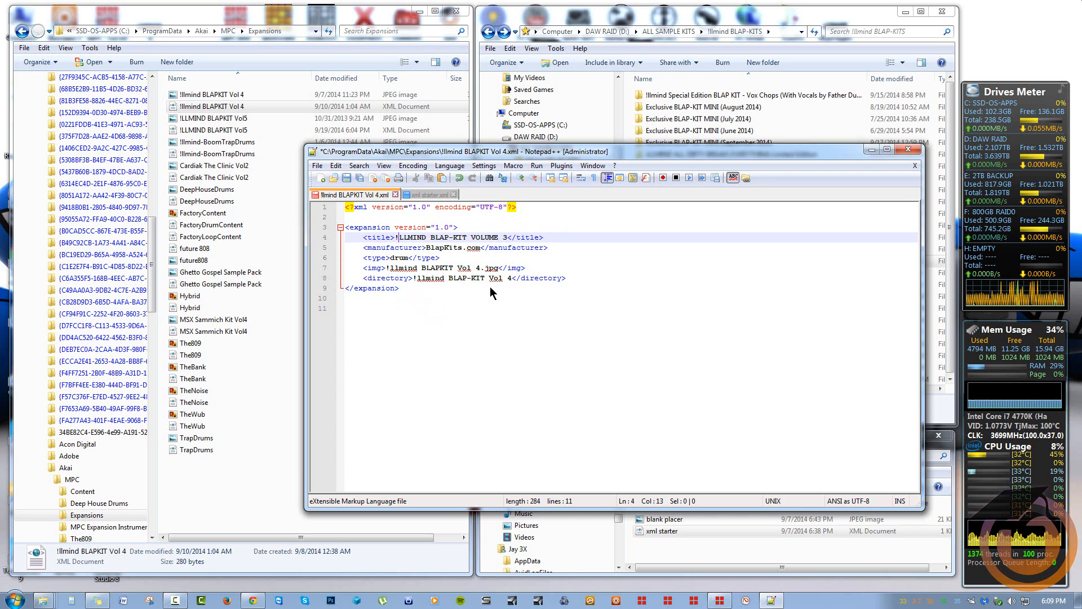
{"action": "left_click", "coordinate": [469, 247]}
{"action": "type", "text": "COM"}
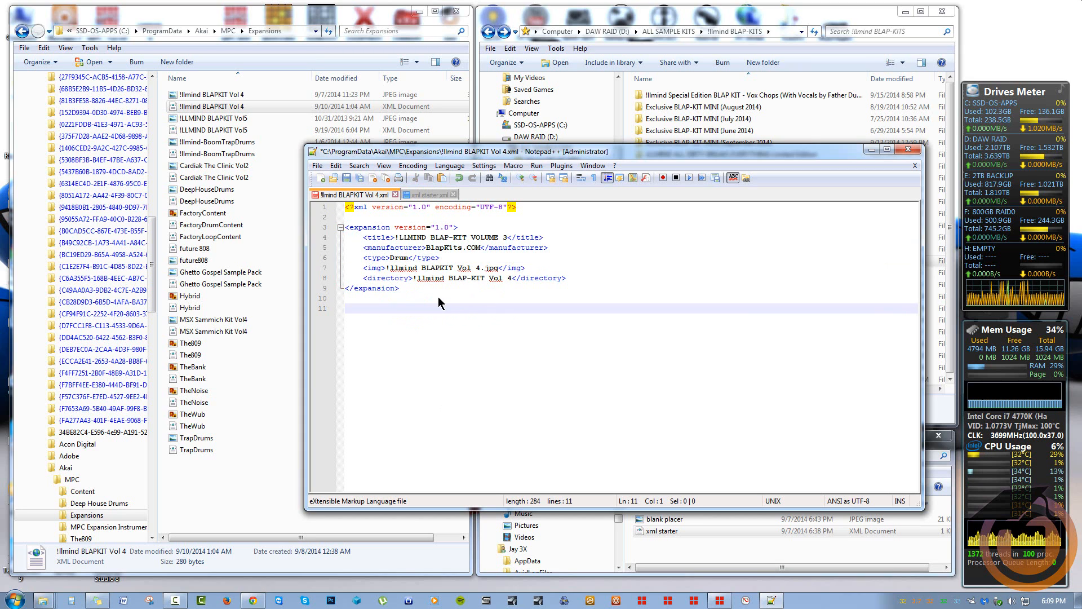
{"action": "mouse_move", "coordinate": [477, 274]}
{"action": "type", "text": "3"}
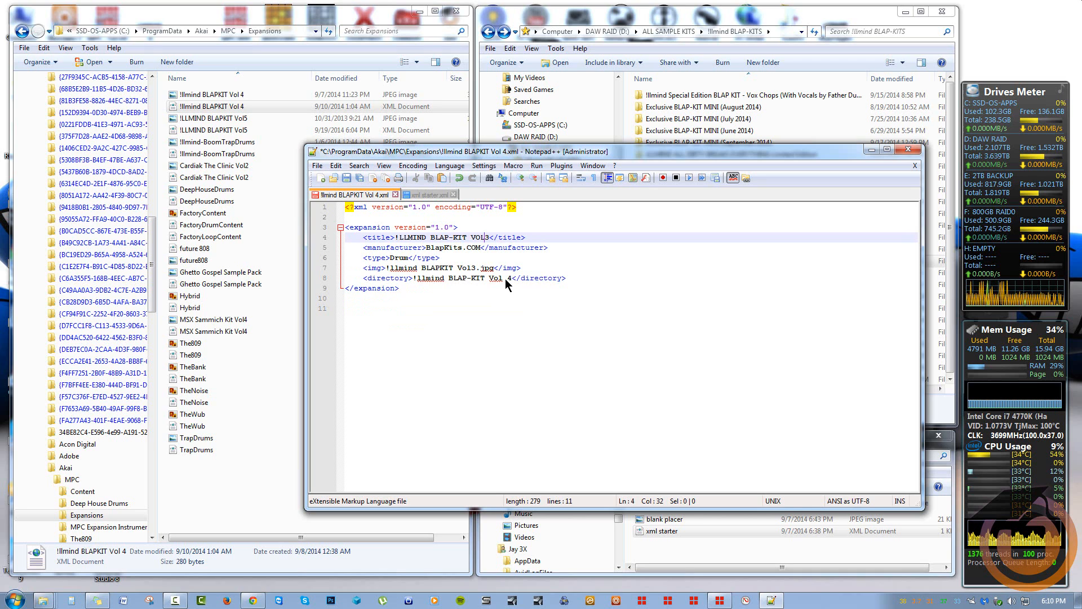
{"action": "mouse_move", "coordinate": [429, 329]}
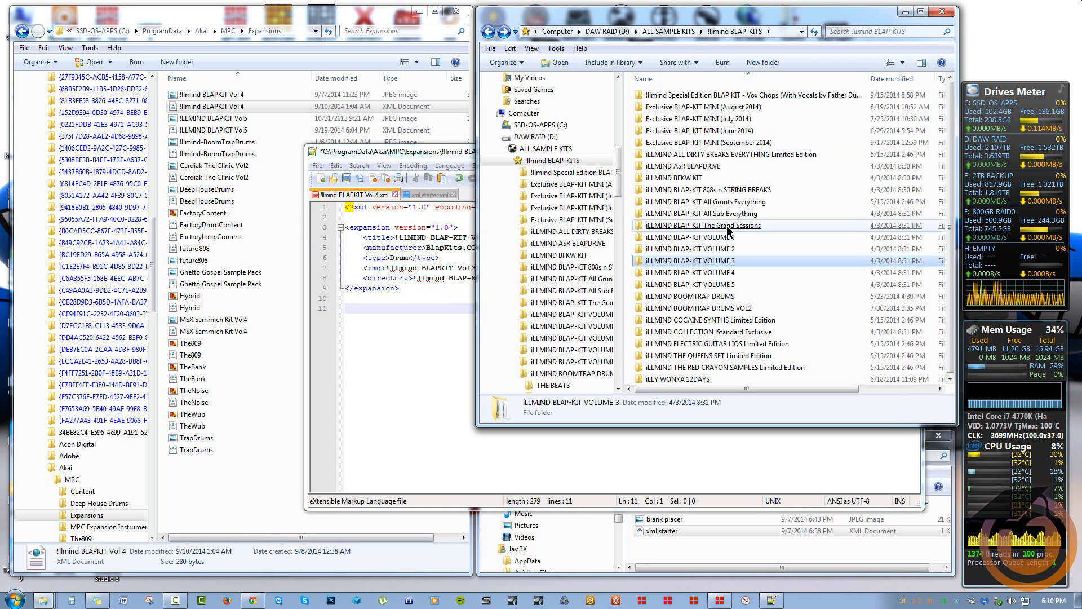
Select Blap-Kit-Vol-3.jpg inside the iLLMIND BLAP-KIT VOLUME 3 folder
{"action": "double_click", "coordinate": [686, 260]}
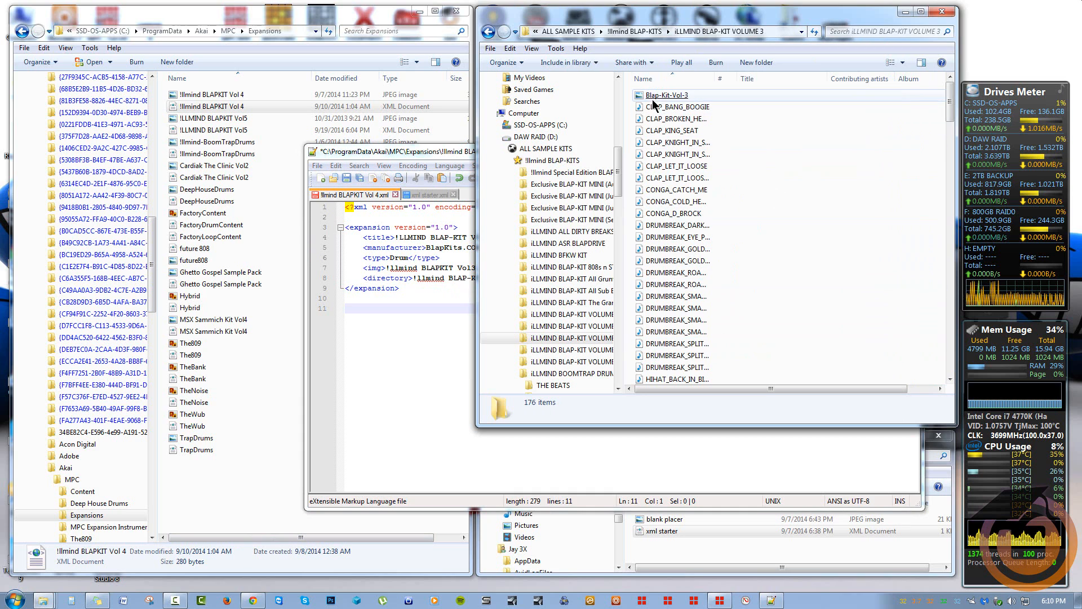
{"action": "left_click", "coordinate": [664, 96]}
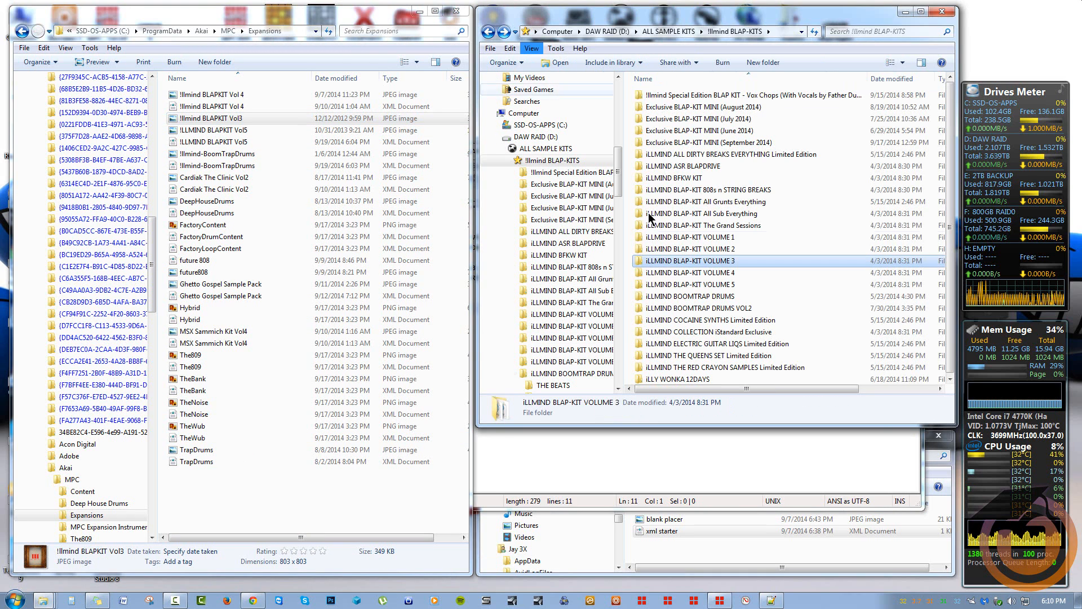
{"action": "mouse_move", "coordinate": [698, 265]}
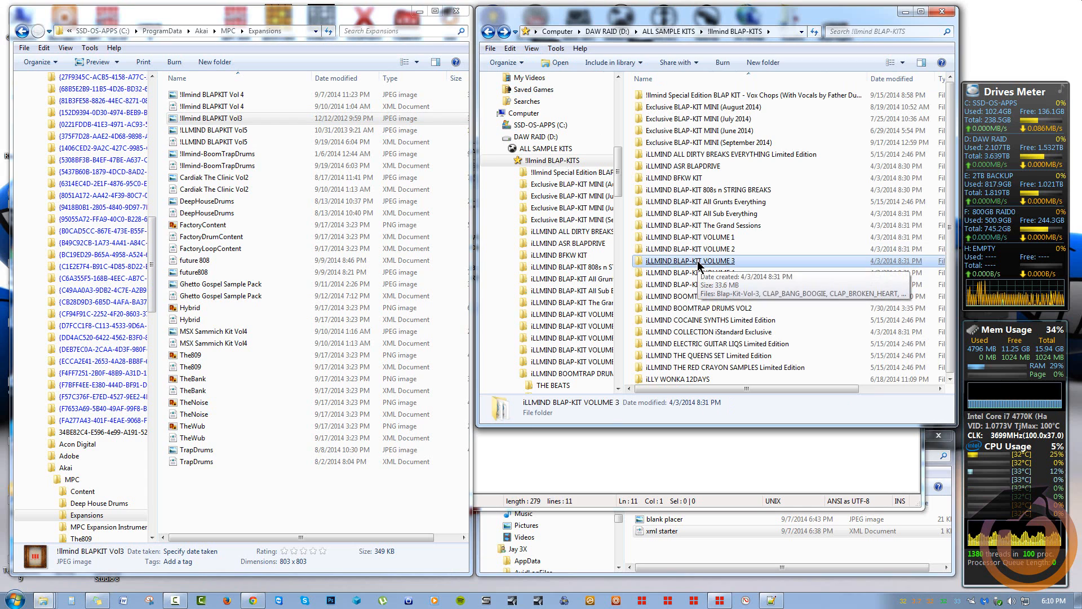
Copy the iLLMIND BLAP-KIT VOLUME 3 folder path from the address bar
{"action": "double_click", "coordinate": [691, 261]}
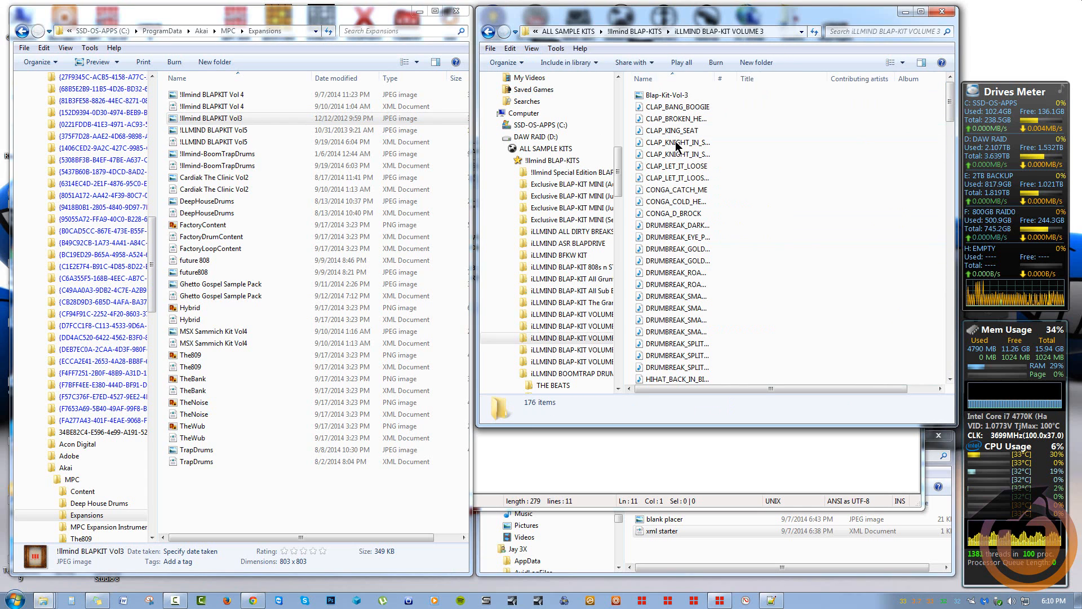
{"action": "left_click", "coordinate": [690, 31]}
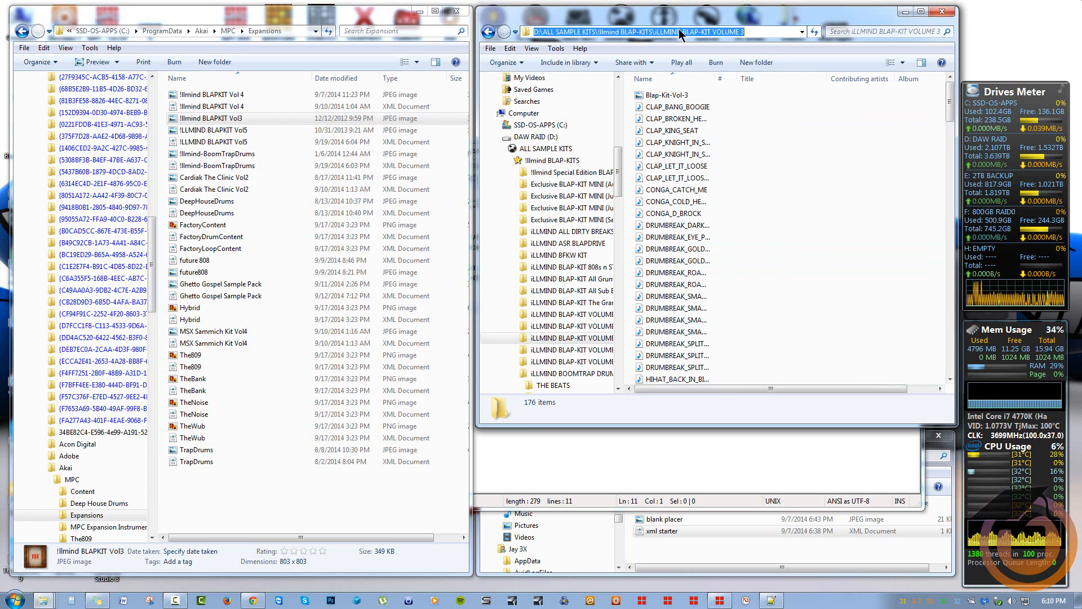
{"action": "right_click", "coordinate": [679, 31]}
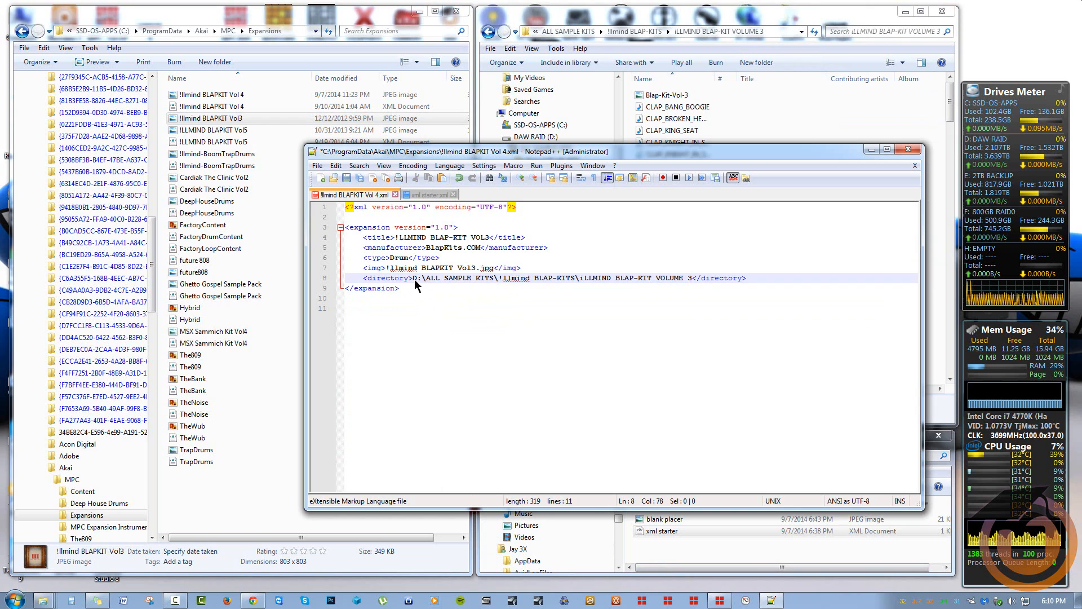
{"action": "mouse_move", "coordinate": [607, 325]}
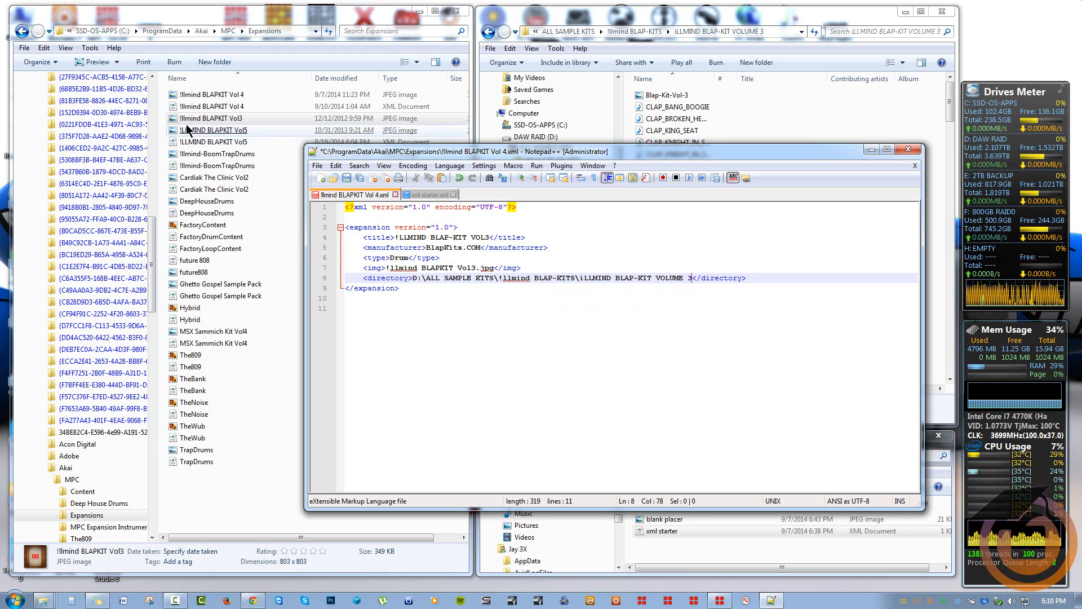
{"action": "left_click", "coordinate": [218, 117]}
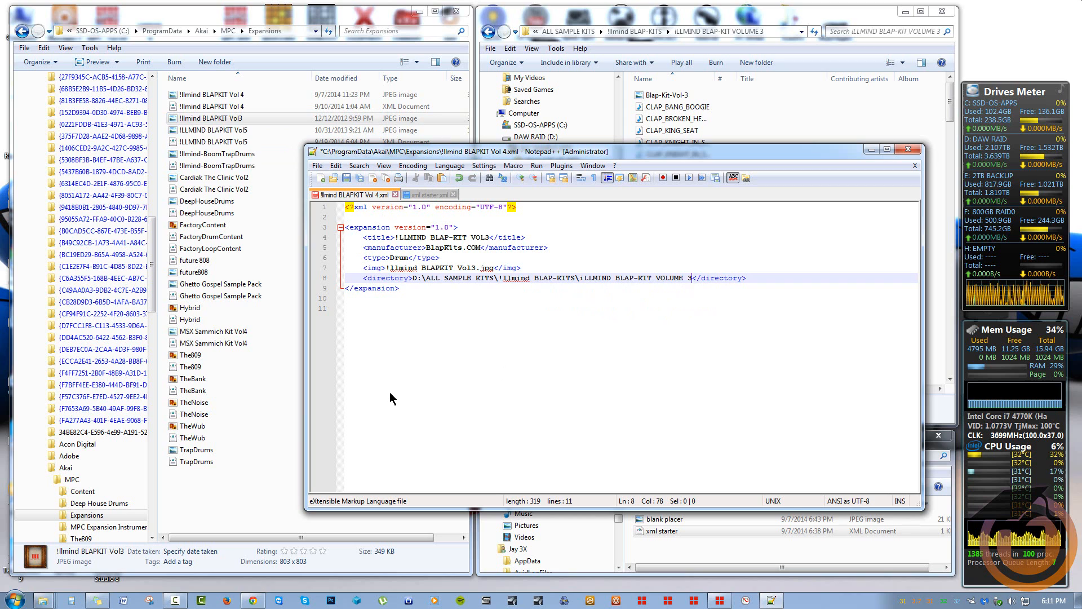
{"action": "mouse_move", "coordinate": [426, 313]}
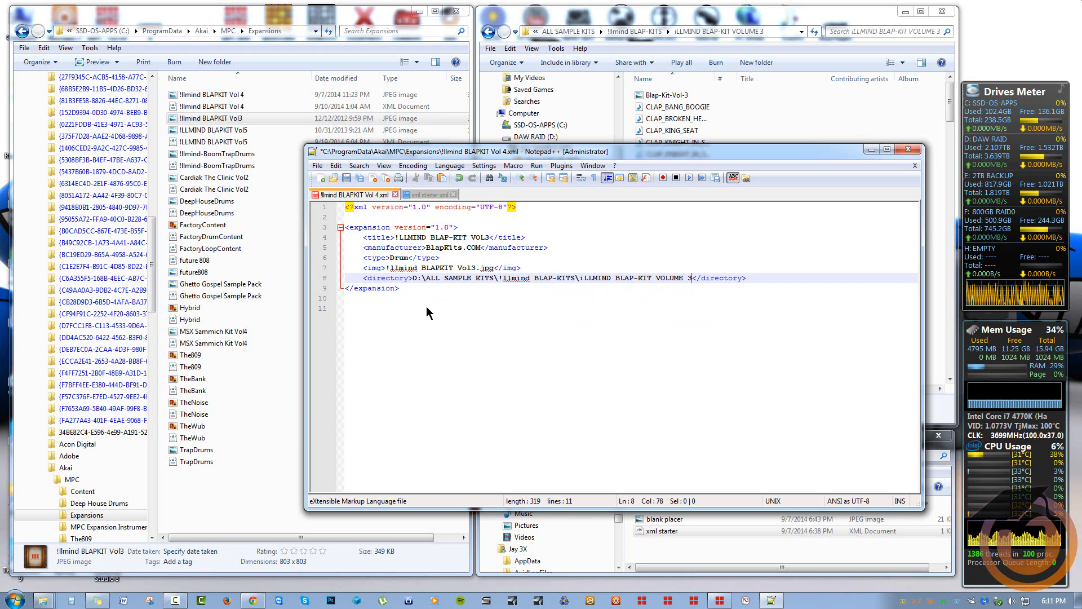
{"action": "mouse_move", "coordinate": [413, 366]}
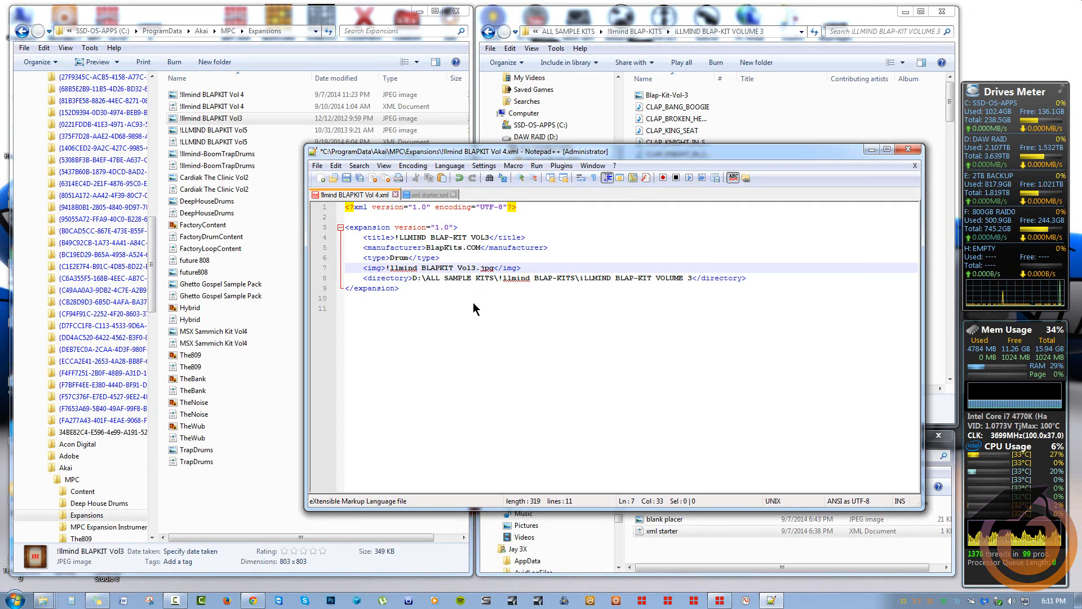
{"action": "mouse_move", "coordinate": [461, 286]}
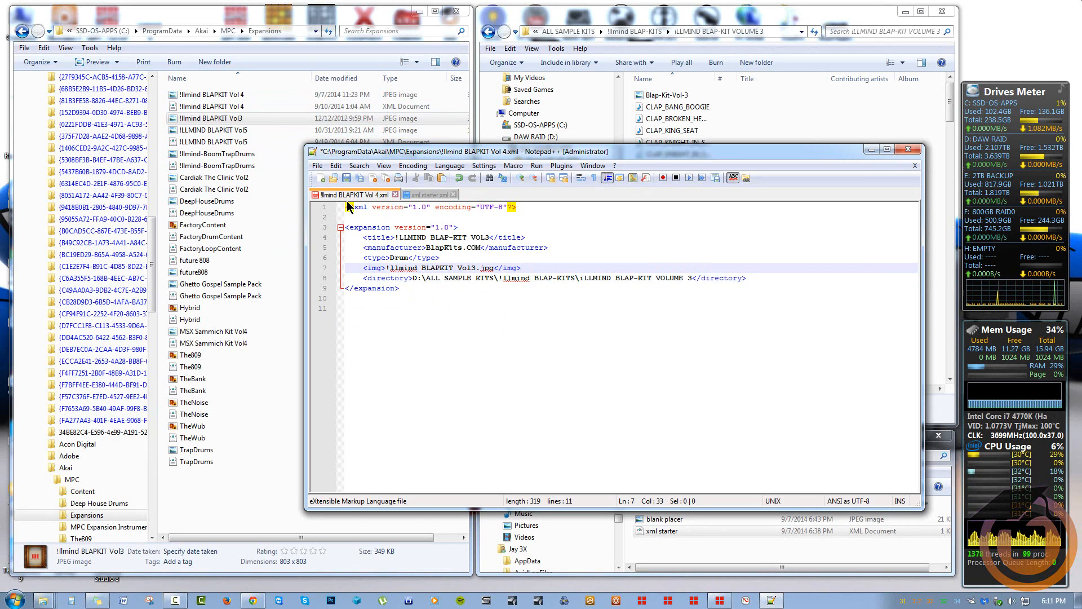
{"action": "mouse_move", "coordinate": [325, 203]}
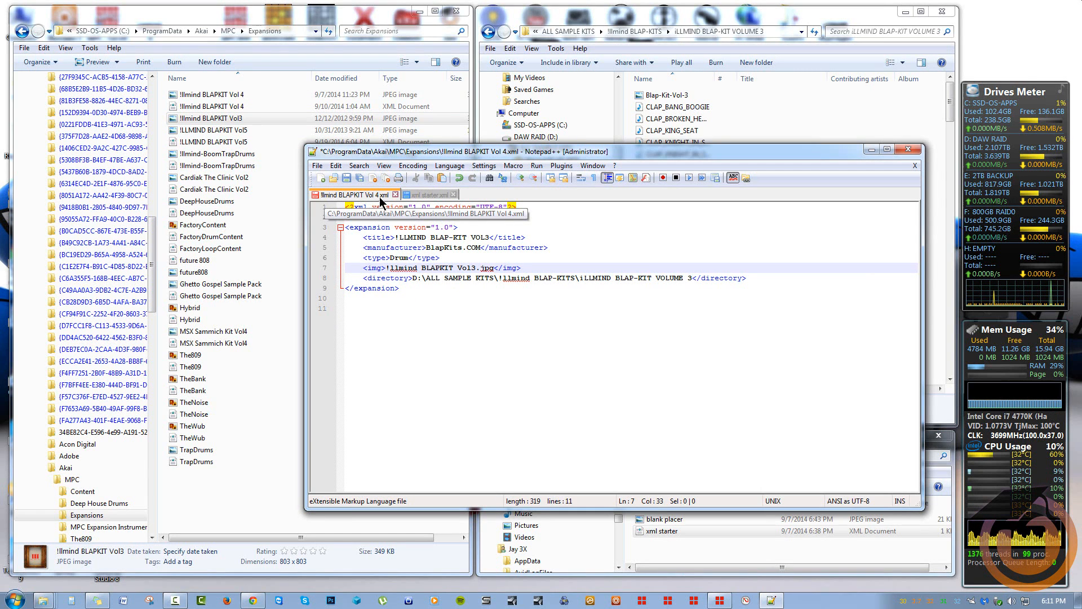
Save As '!LLMIND BLAP-KIT VOL3' into C:\ProgramData\Akai\MPC\Expansions
{"action": "left_click", "coordinate": [317, 165]}
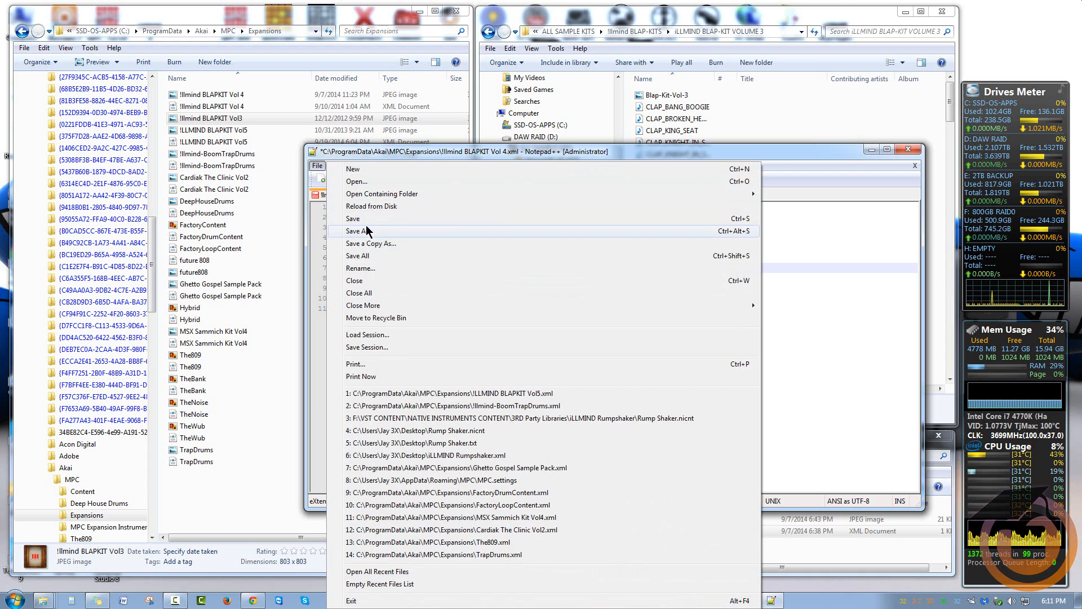
{"action": "left_click", "coordinate": [359, 231]}
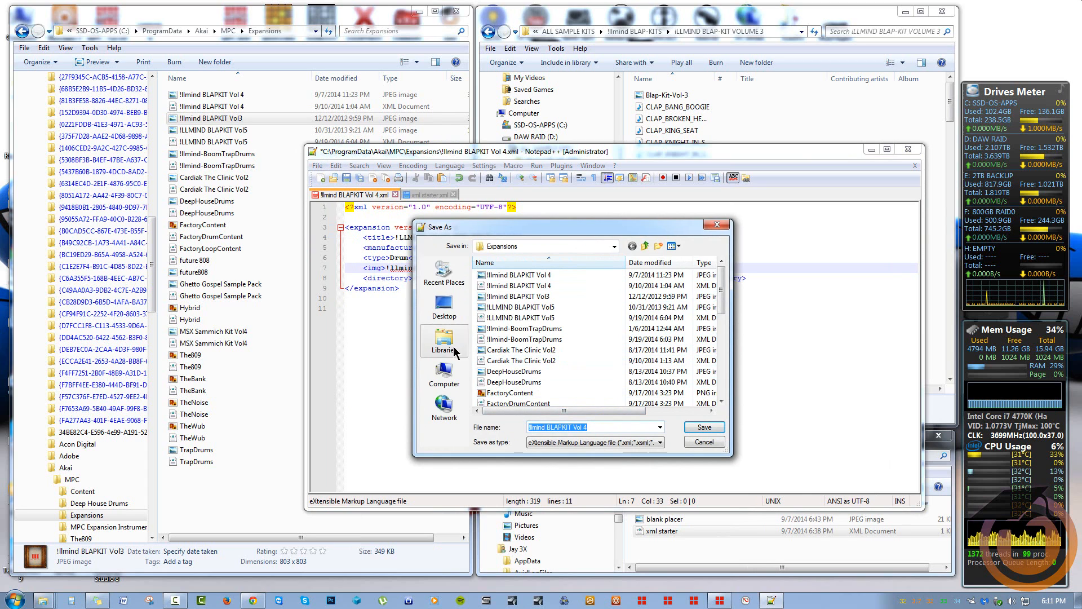
{"action": "left_click", "coordinate": [443, 305]}
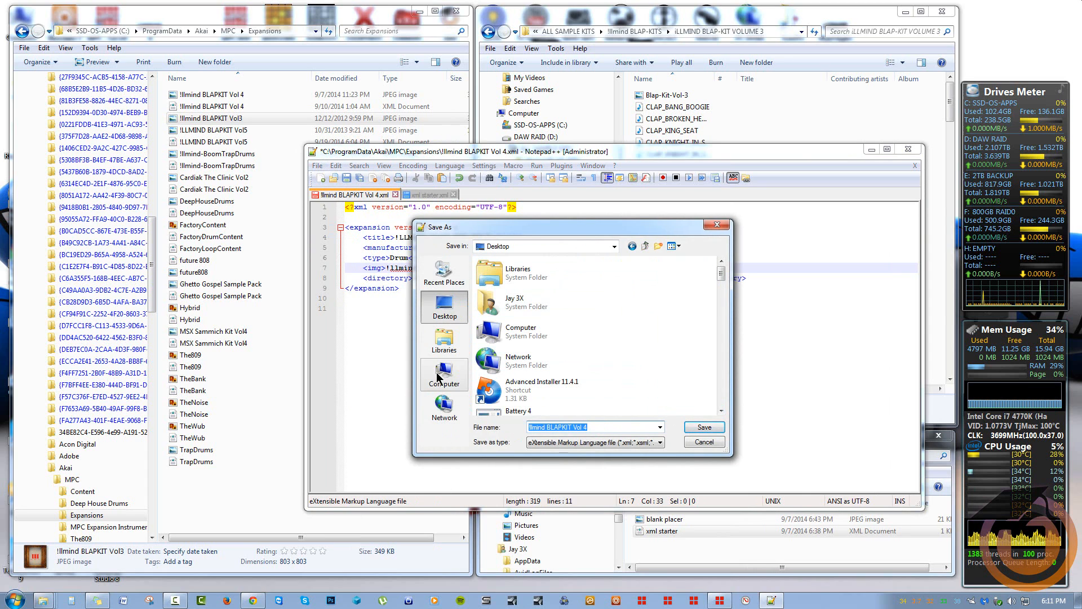
{"action": "left_click", "coordinate": [443, 374]}
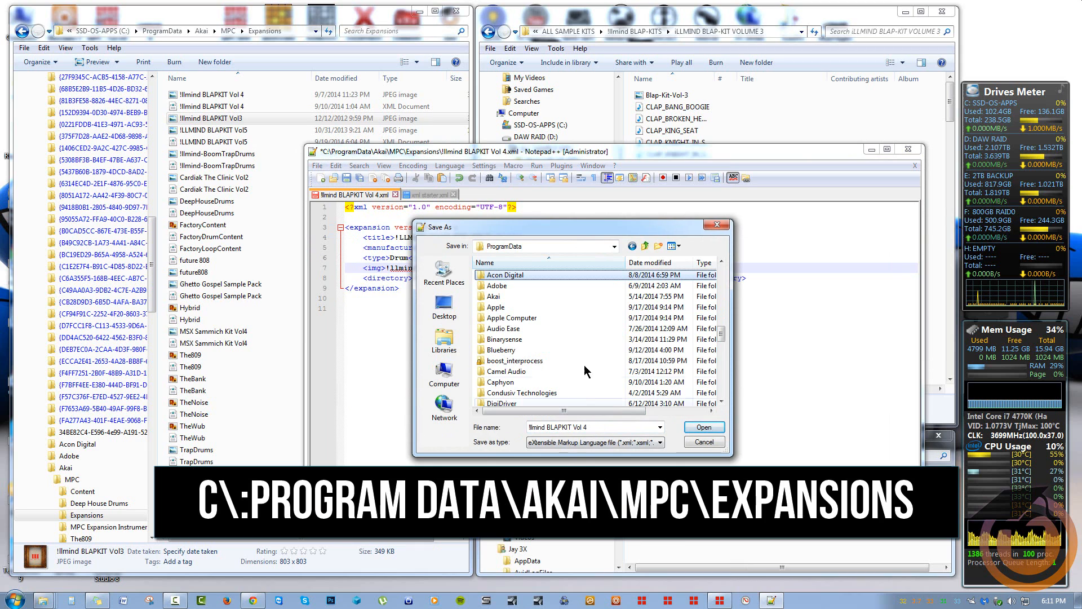
{"action": "double_click", "coordinate": [495, 295]}
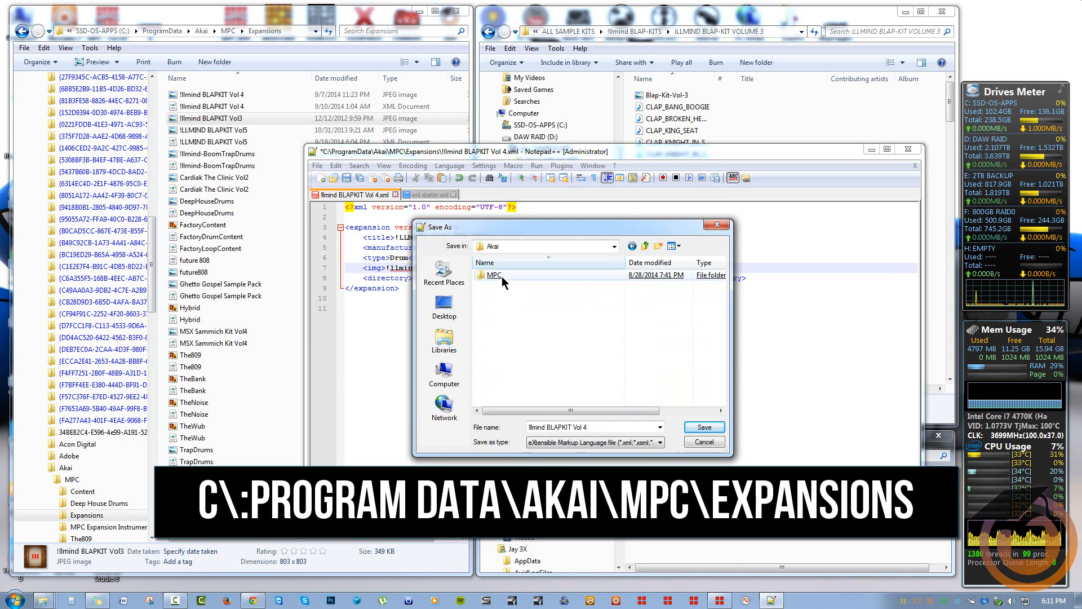
{"action": "double_click", "coordinate": [493, 274]}
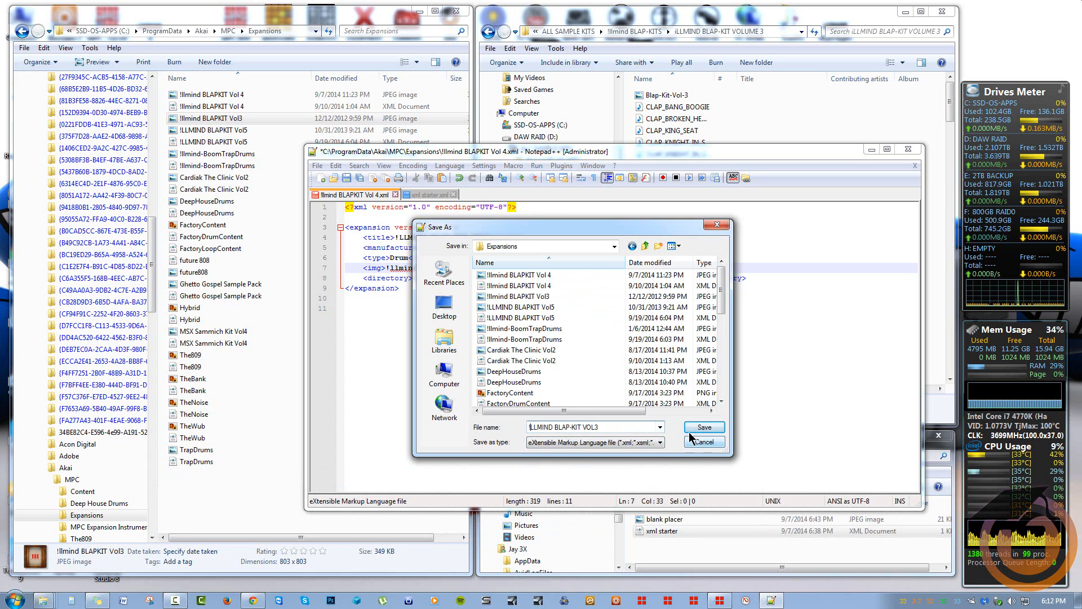
{"action": "left_click", "coordinate": [703, 426]}
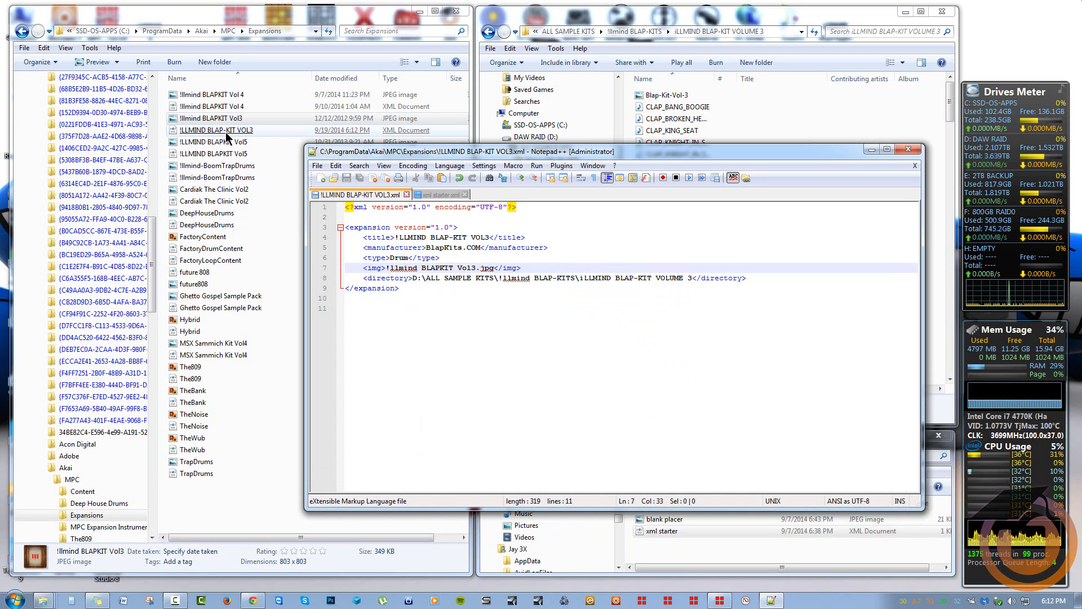
Close Notepad++ to reveal the new VOL3 XML in Expansions
{"action": "left_click", "coordinate": [214, 142]}
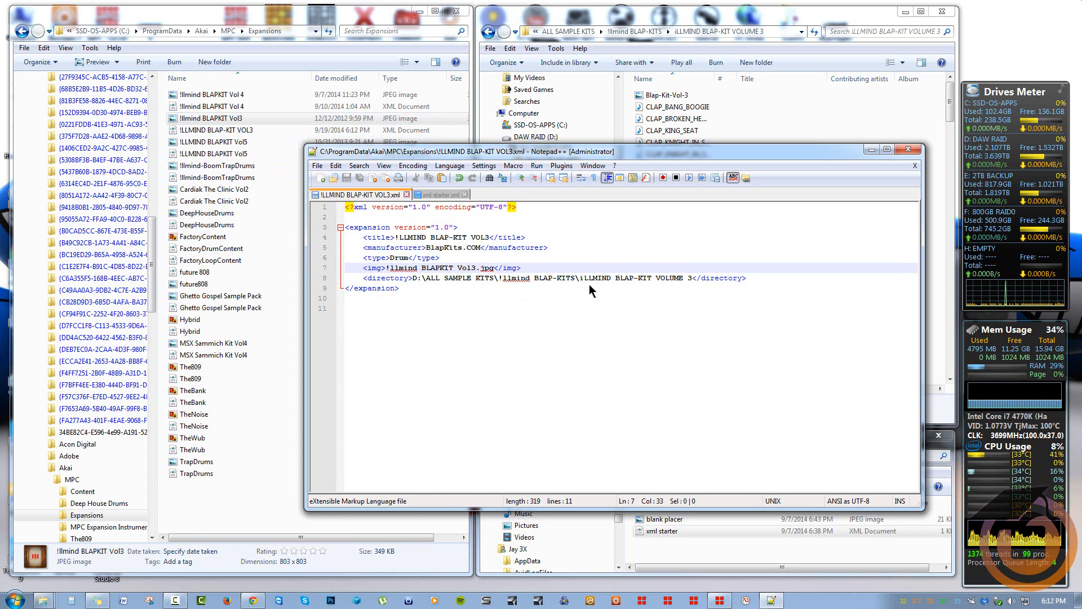
{"action": "left_click", "coordinate": [440, 194]}
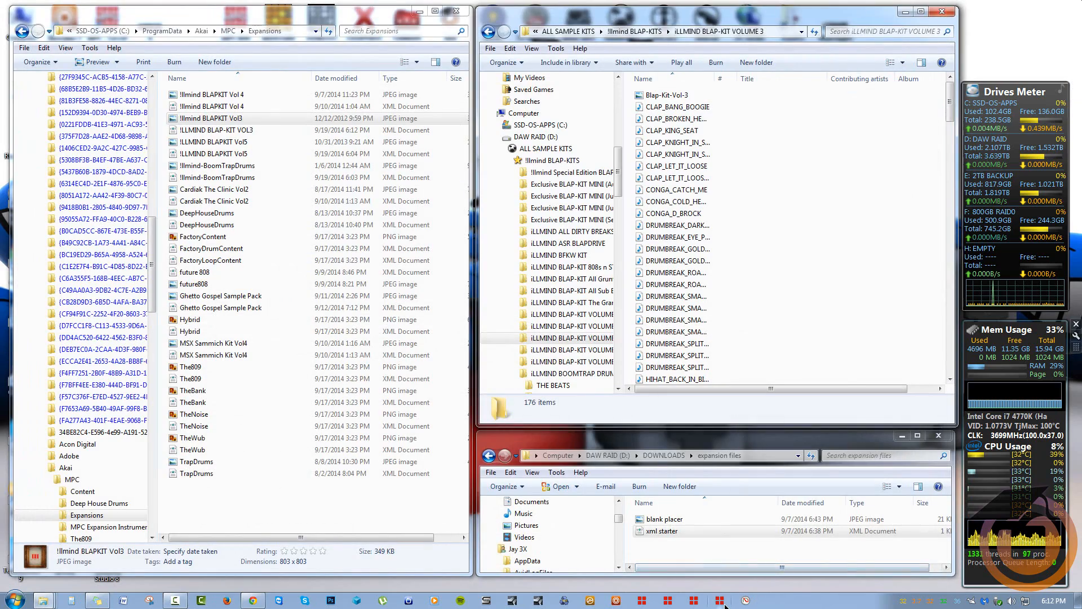
Launch MPC and select ILLMIND BLAP-KIT VOL3 in the expansion browser
{"action": "left_click", "coordinate": [719, 599]}
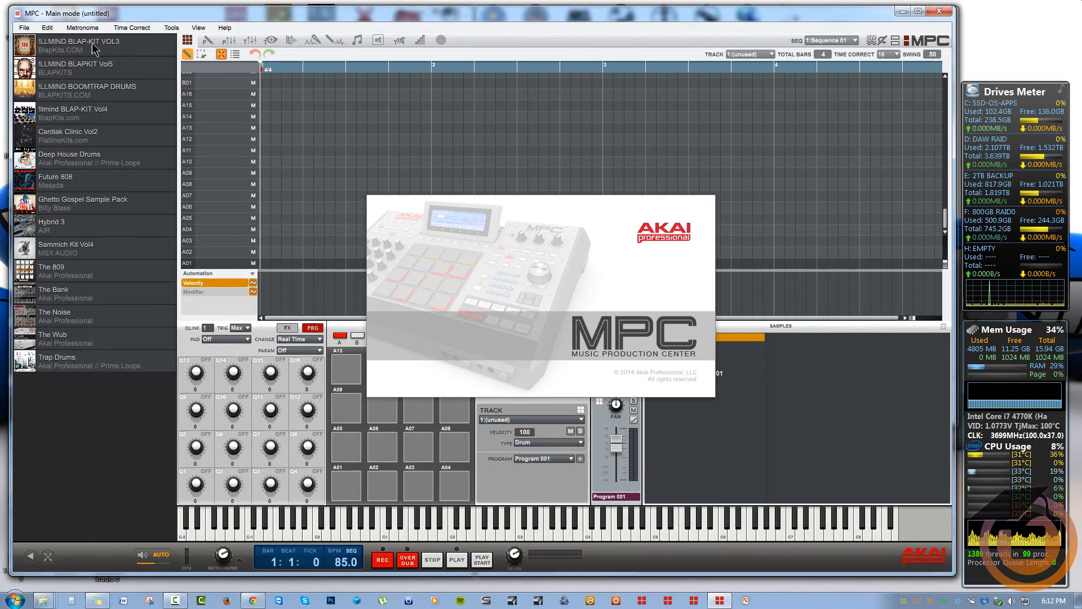
{"action": "left_click", "coordinate": [79, 45]}
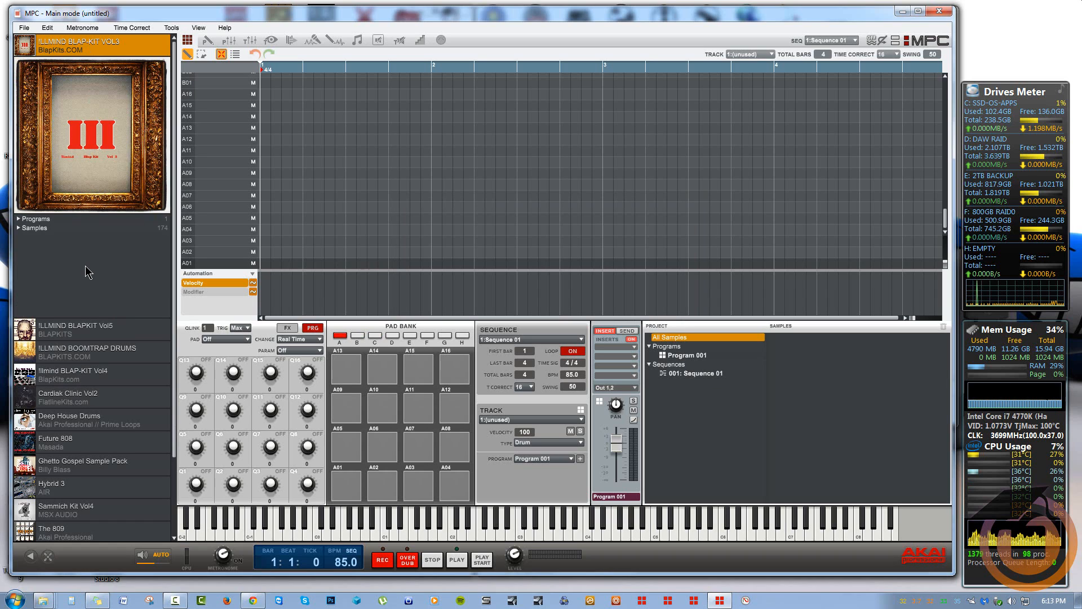
{"action": "mouse_move", "coordinate": [237, 19]}
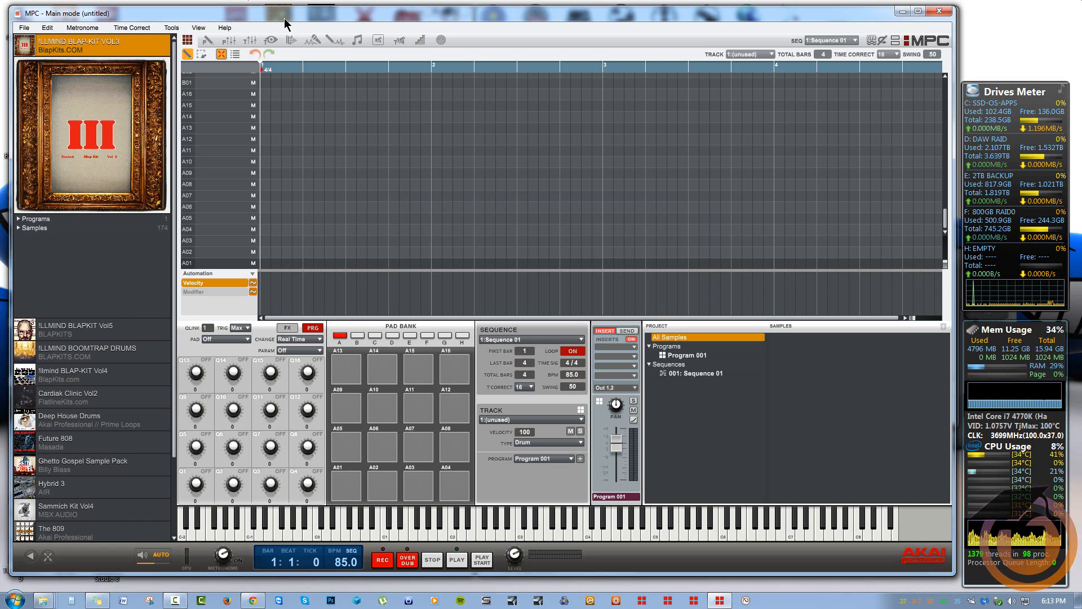
{"action": "mouse_move", "coordinate": [428, 21]}
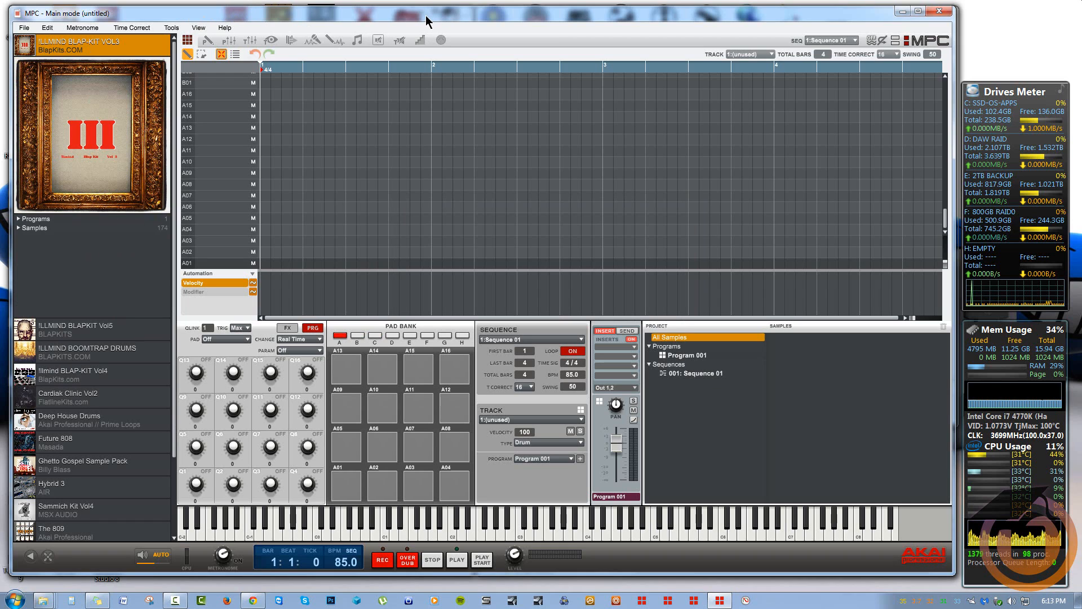